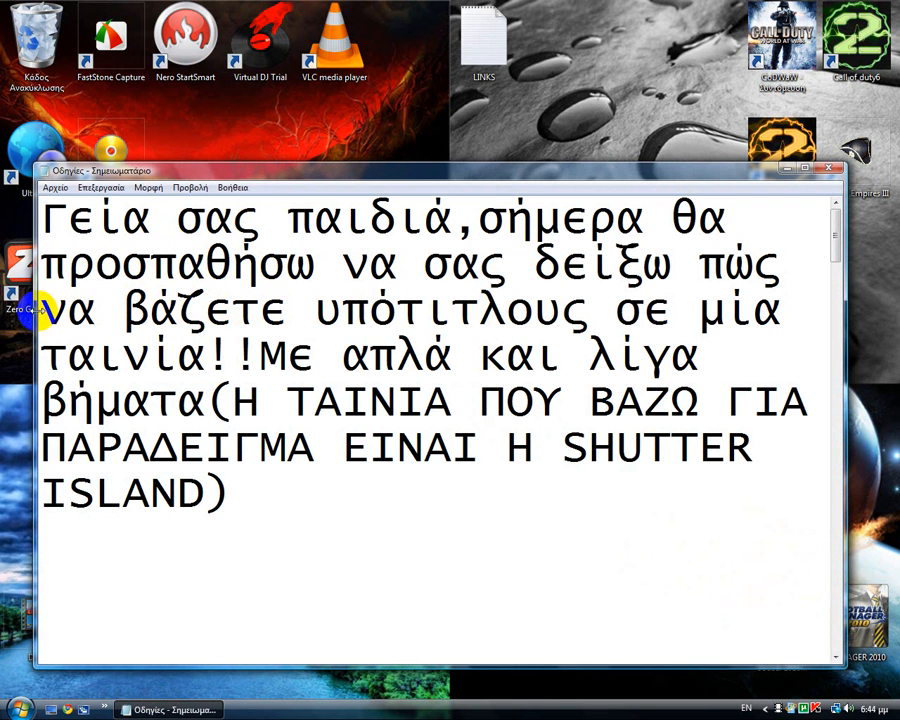
Highlight 'SHUTTER ISLAND', then 'VLC Media Player' and the skip-ahead sentence in step 1.
left_click_drag(42, 312, 210, 356)
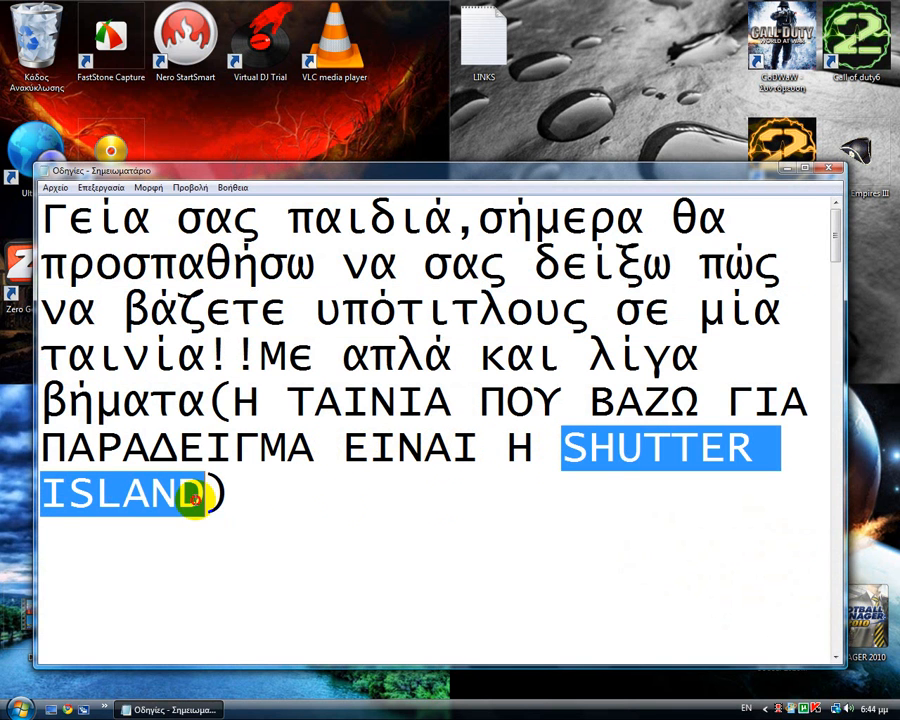
mouse_move(338, 446)
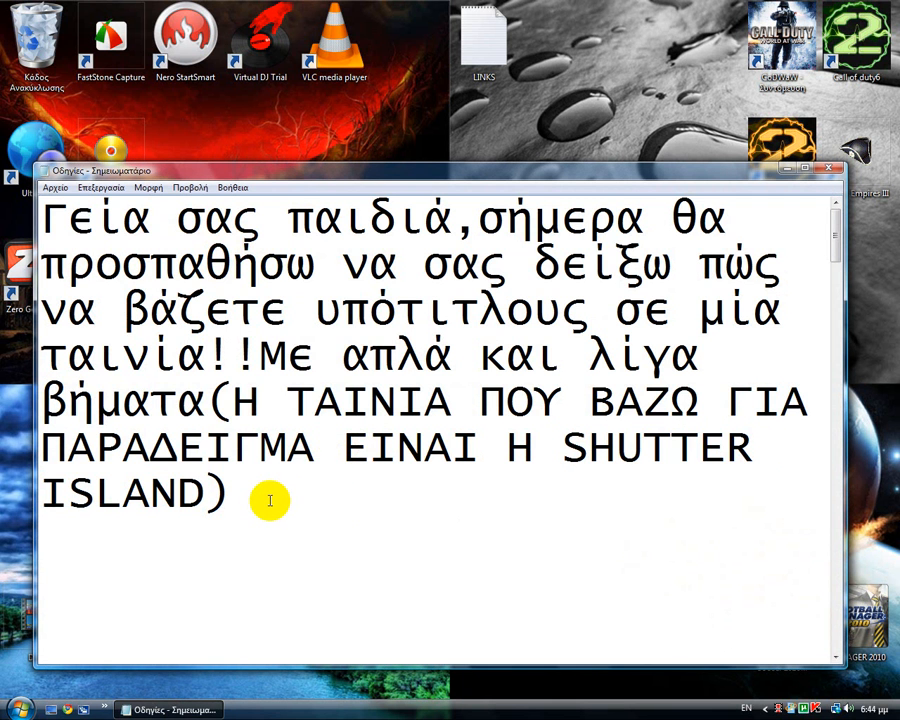
scroll("down", 3)
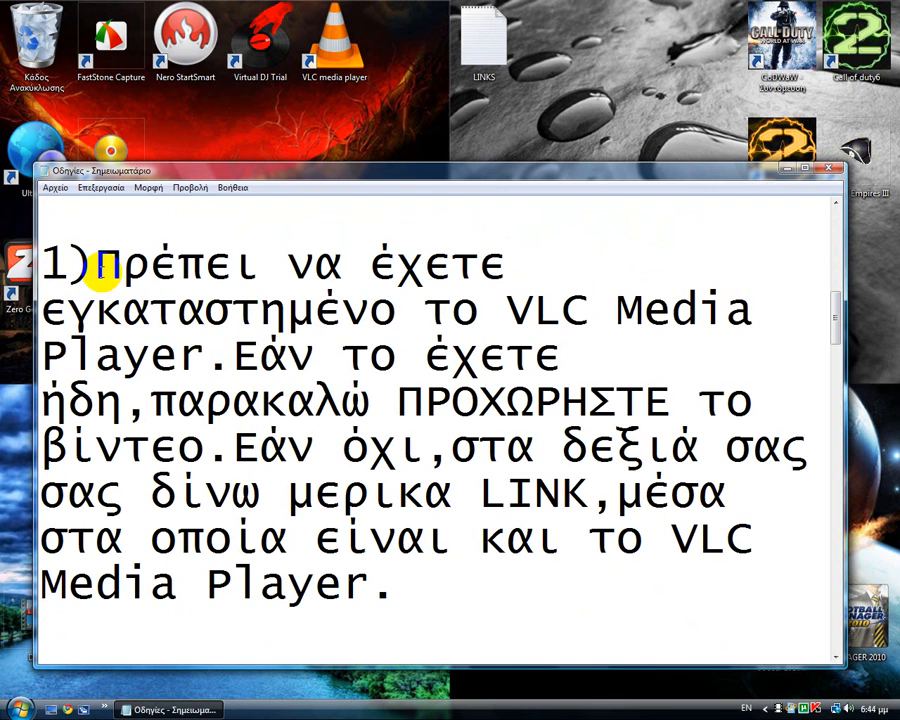
left_click_drag(504, 310, 204, 356)
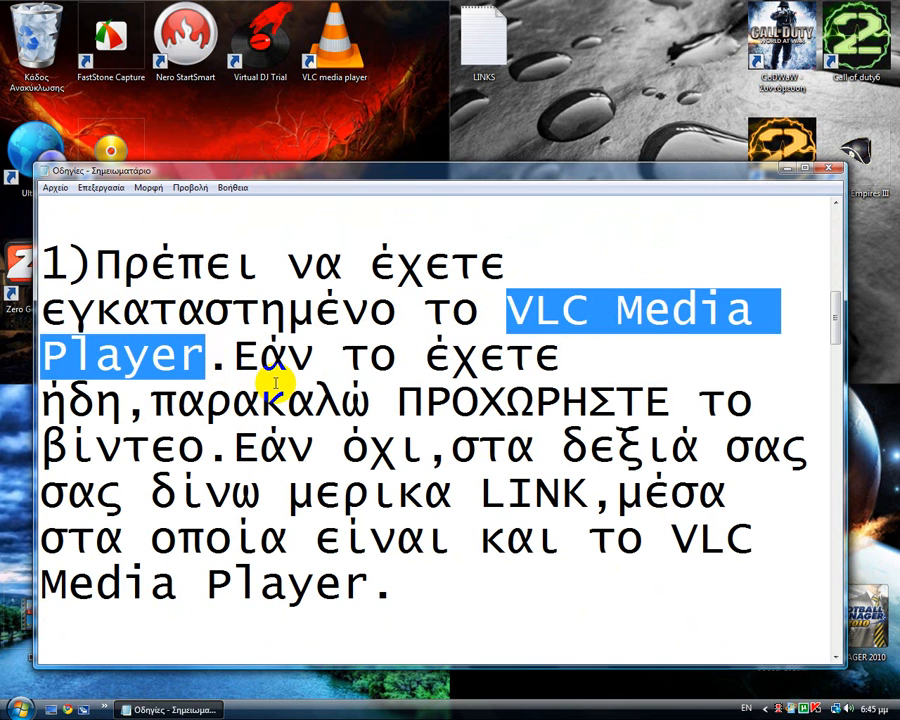
left_click(236, 356)
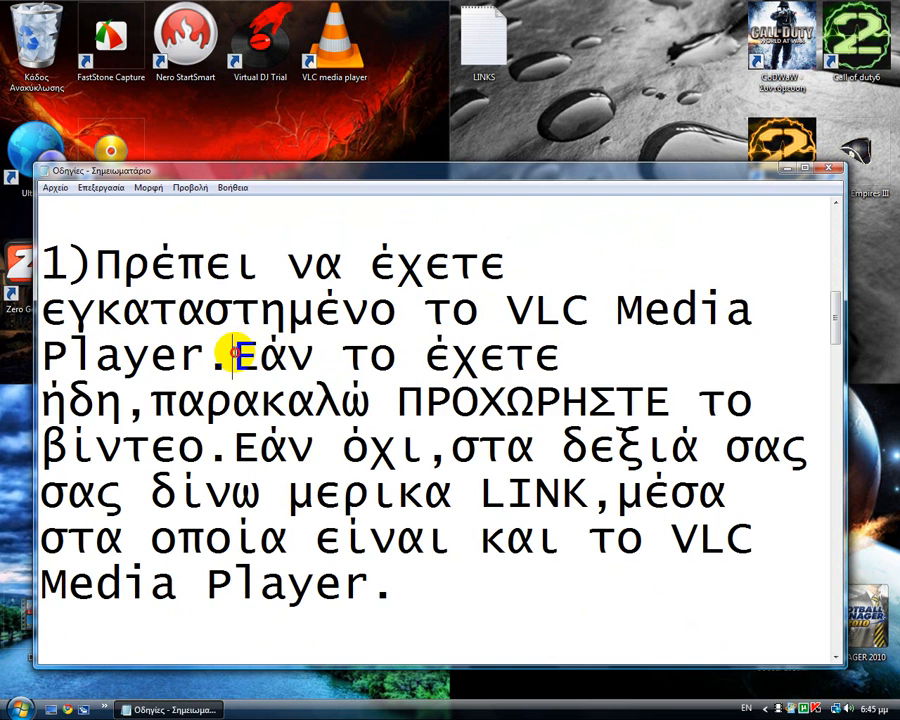
left_click_drag(232, 356, 232, 448)
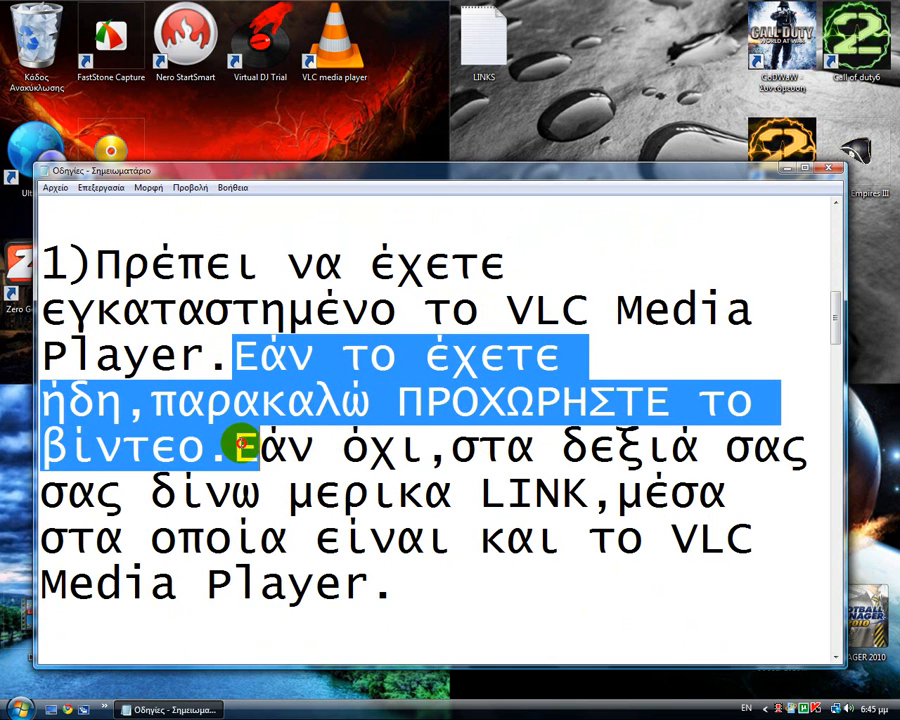
mouse_move(224, 408)
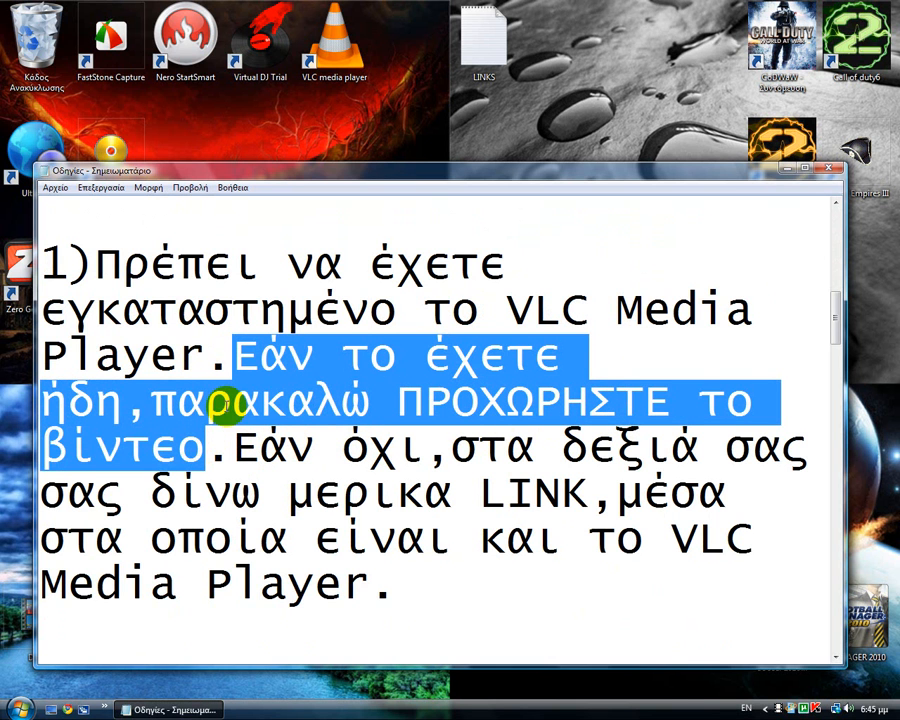
mouse_move(244, 376)
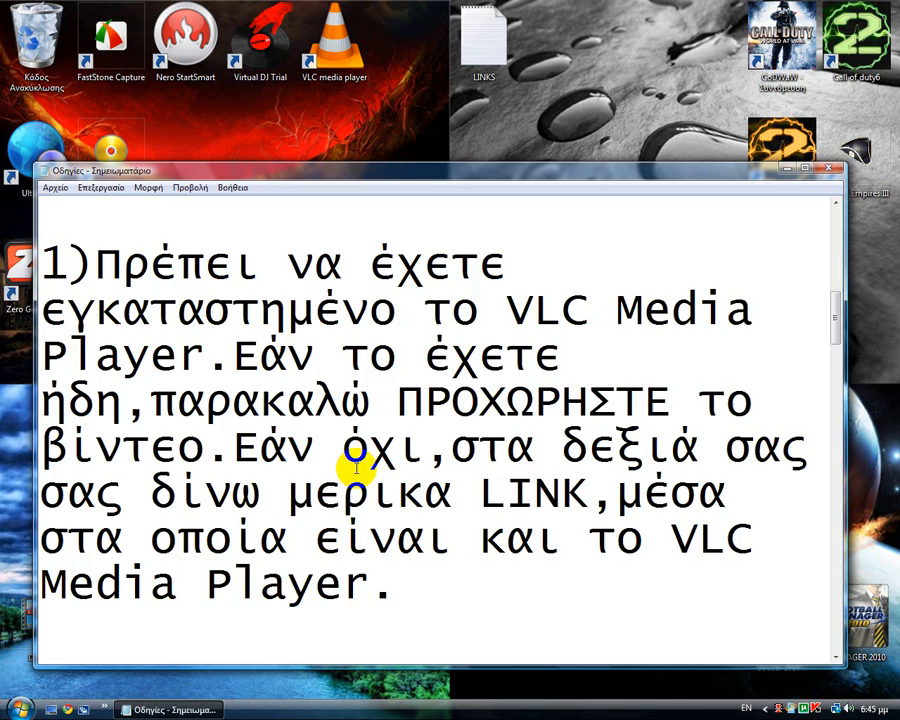
Scroll to step 2 and highlight its opening clause about opening the film in VLC.
scroll("down", 3)
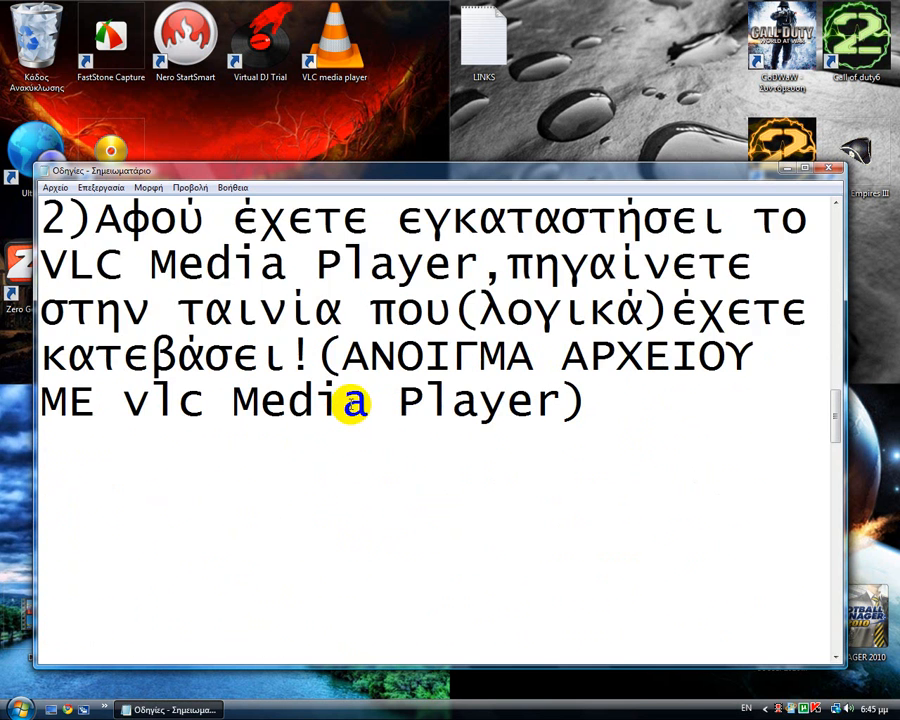
scroll("down", 3)
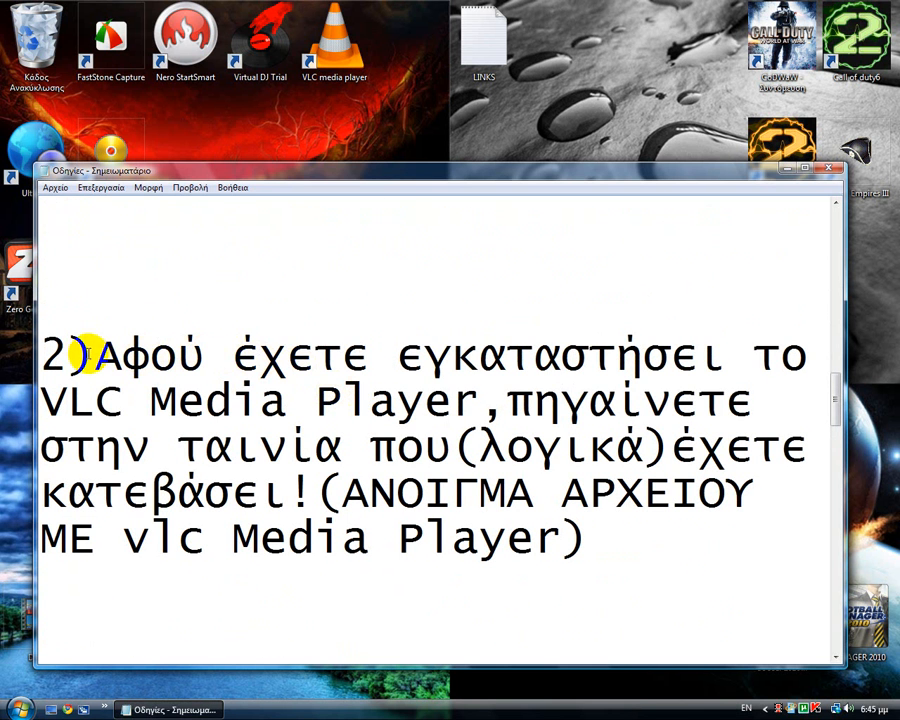
left_click_drag(100, 356, 490, 400)
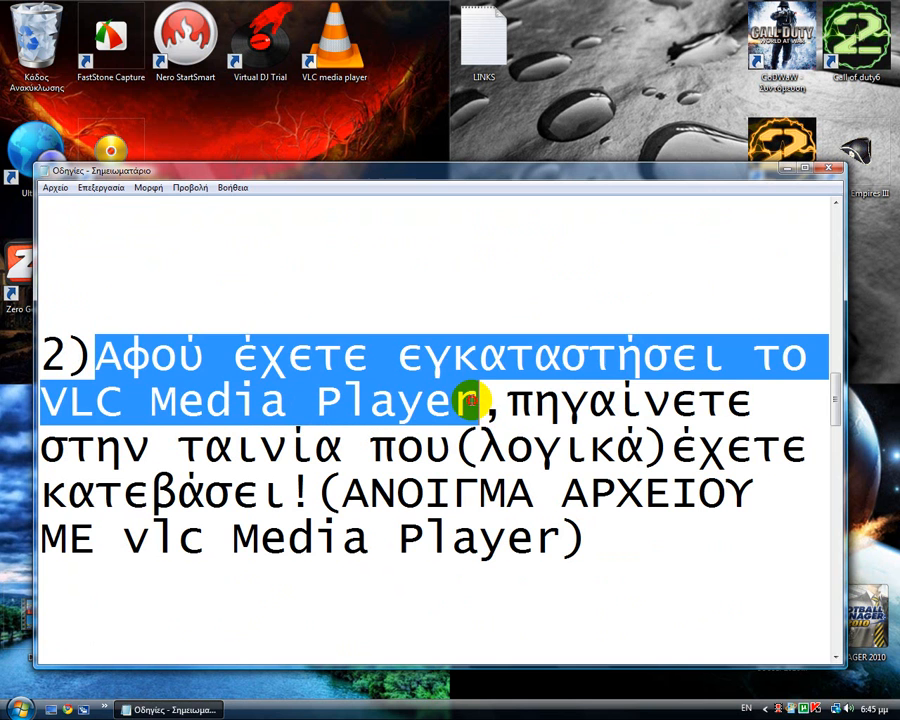
left_click(450, 418)
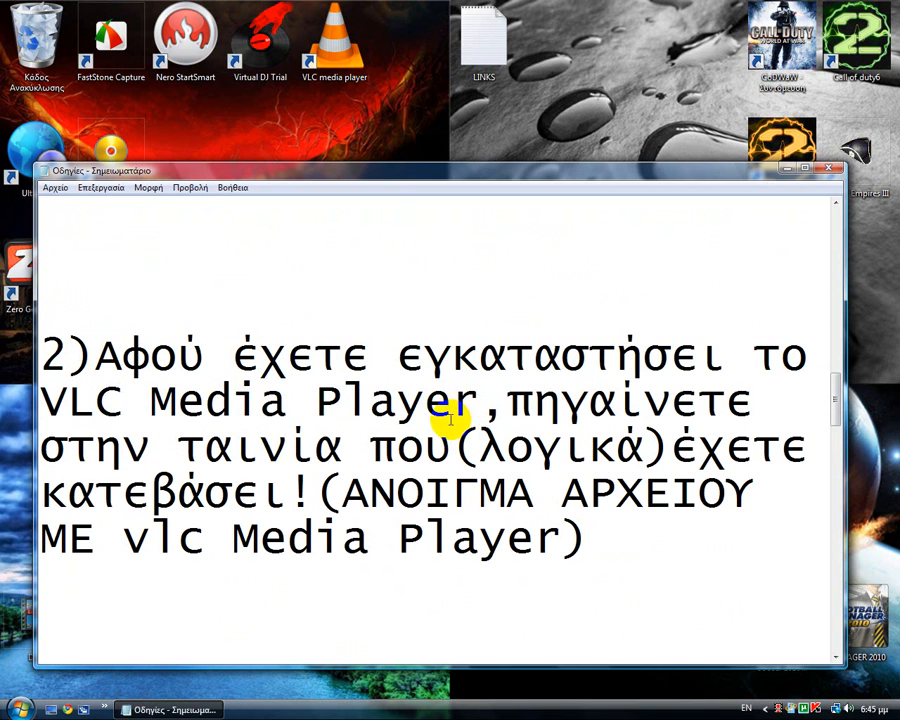
mouse_move(360, 466)
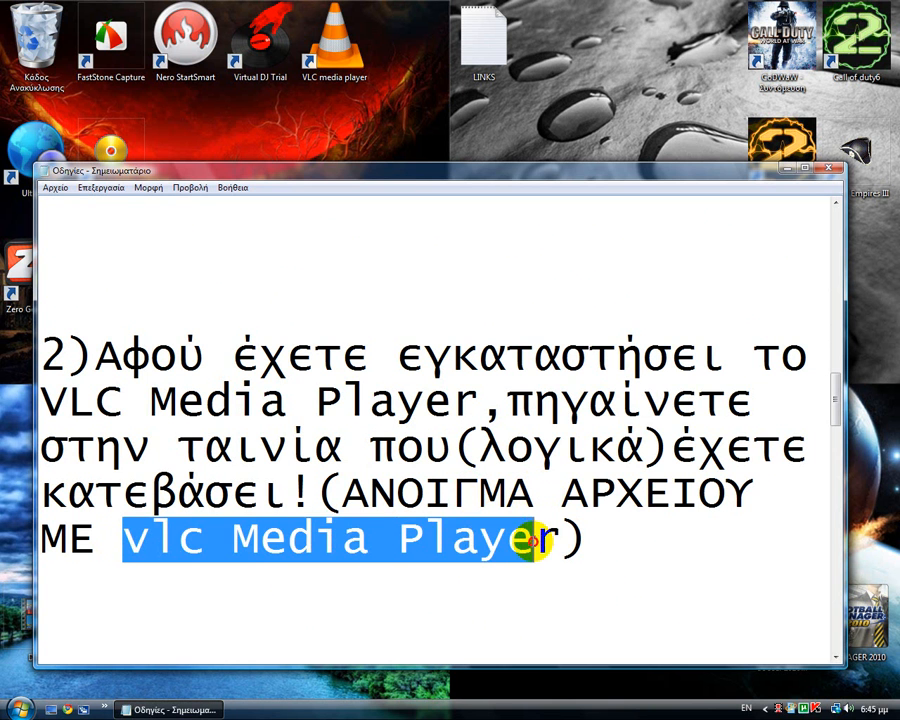
scroll("down", 3)
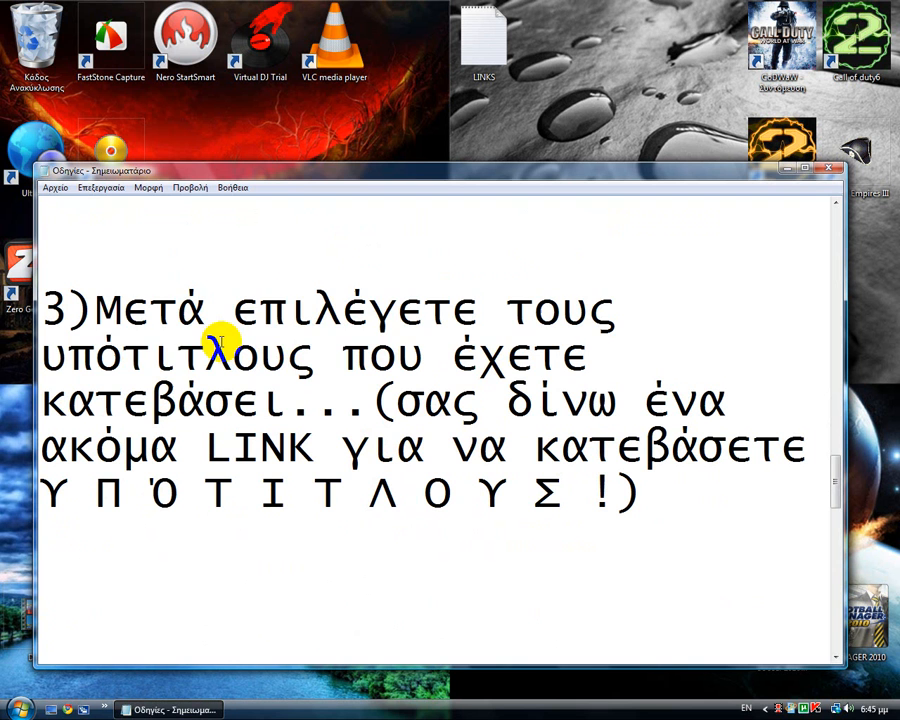
Highlight step 3's first sentence and the spaced-out word ΥΠΌΤΙΤΛΟΥΣ.
left_click_drag(96, 310, 596, 356)
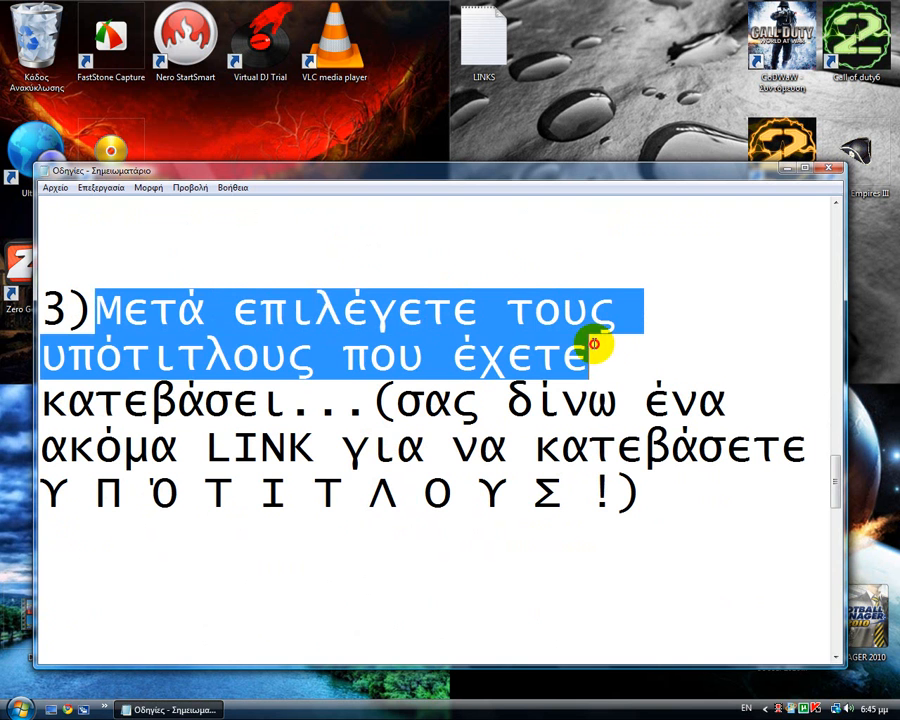
left_click(136, 258)
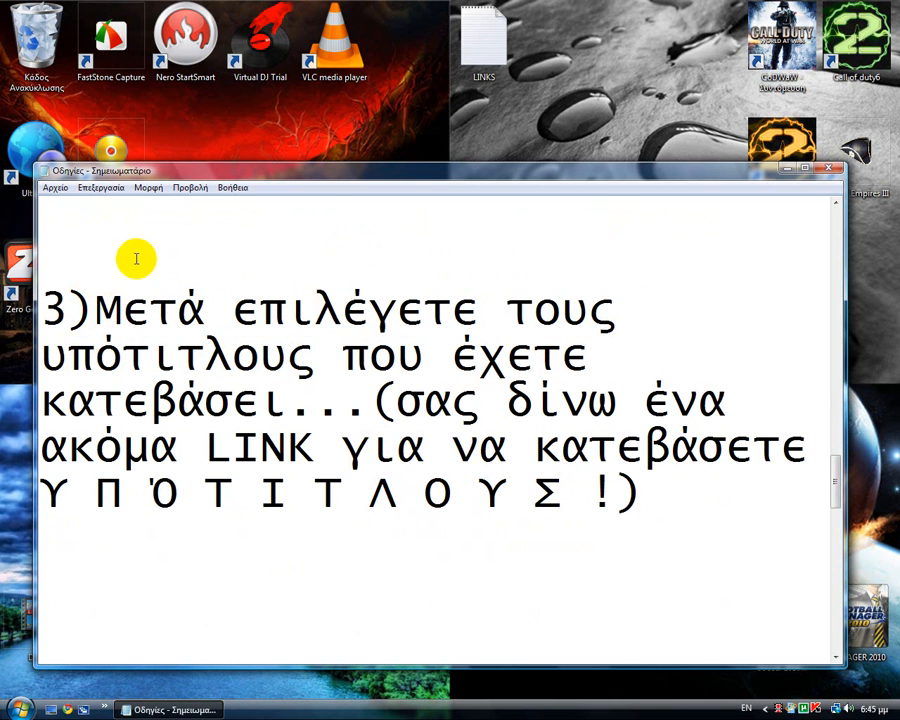
mouse_move(184, 300)
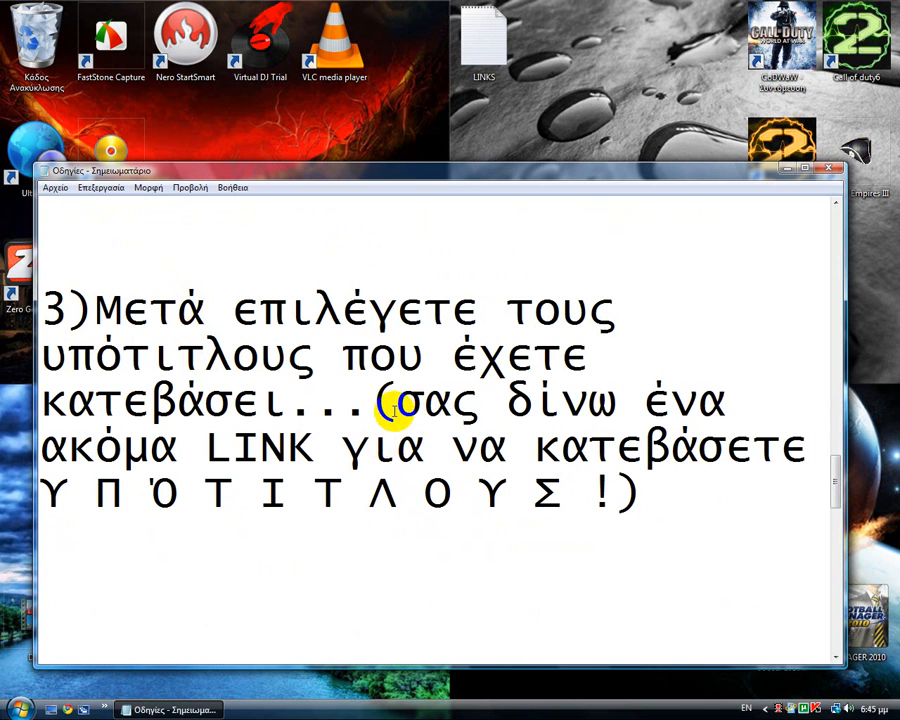
left_click_drag(390, 402, 600, 490)
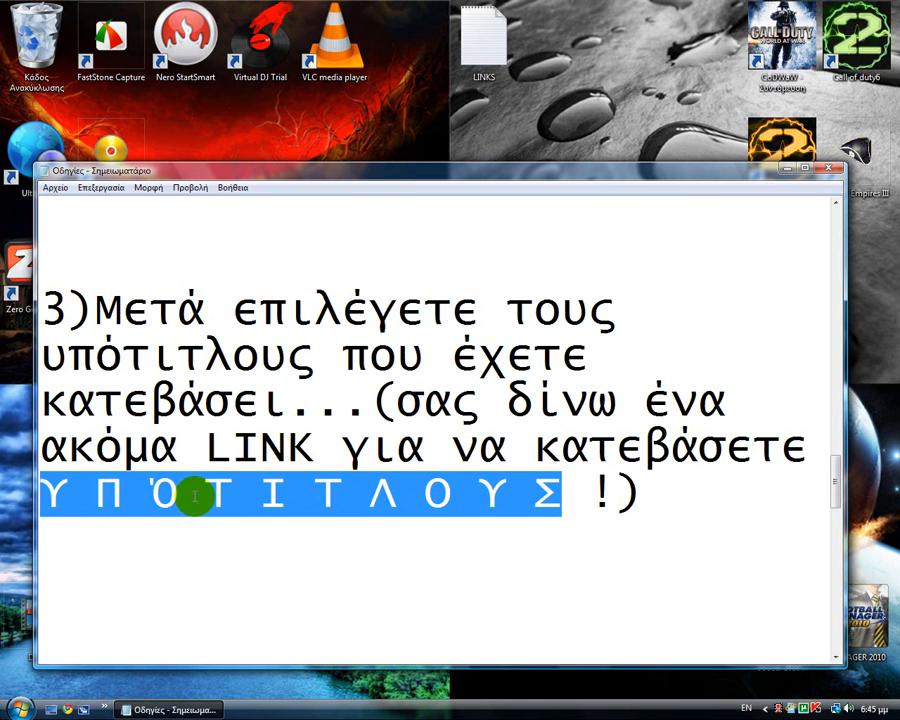
mouse_move(272, 494)
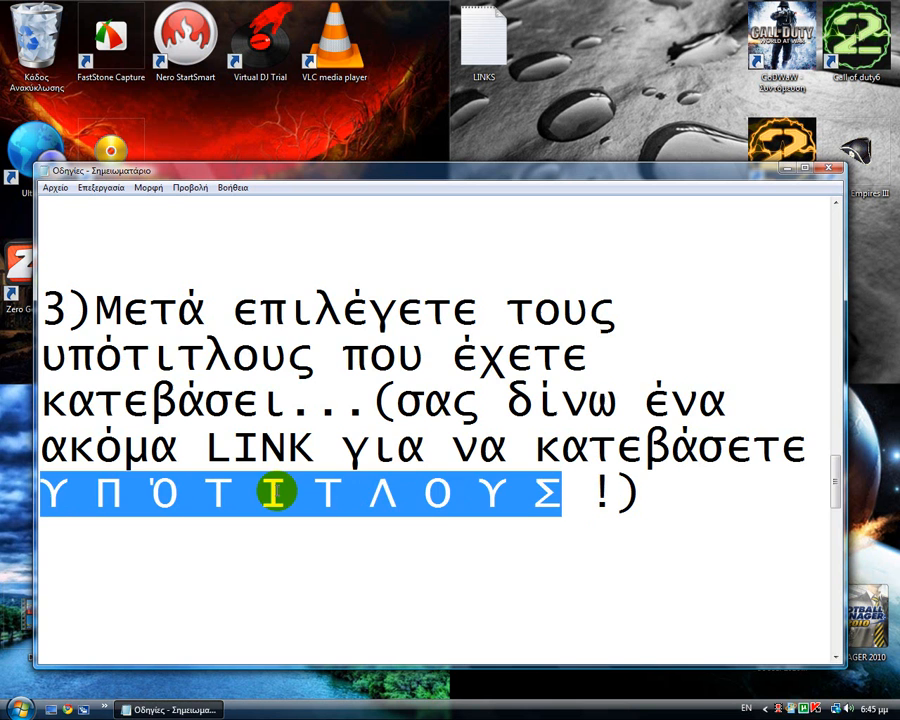
Scroll down to bring step 4 into view.
scroll("down", 3)
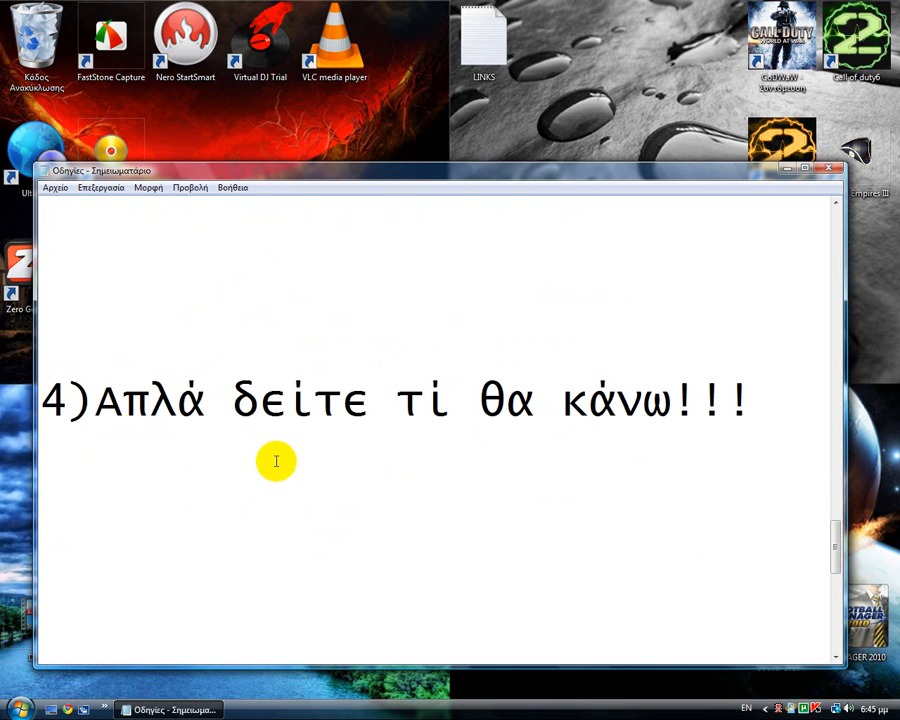
mouse_move(256, 402)
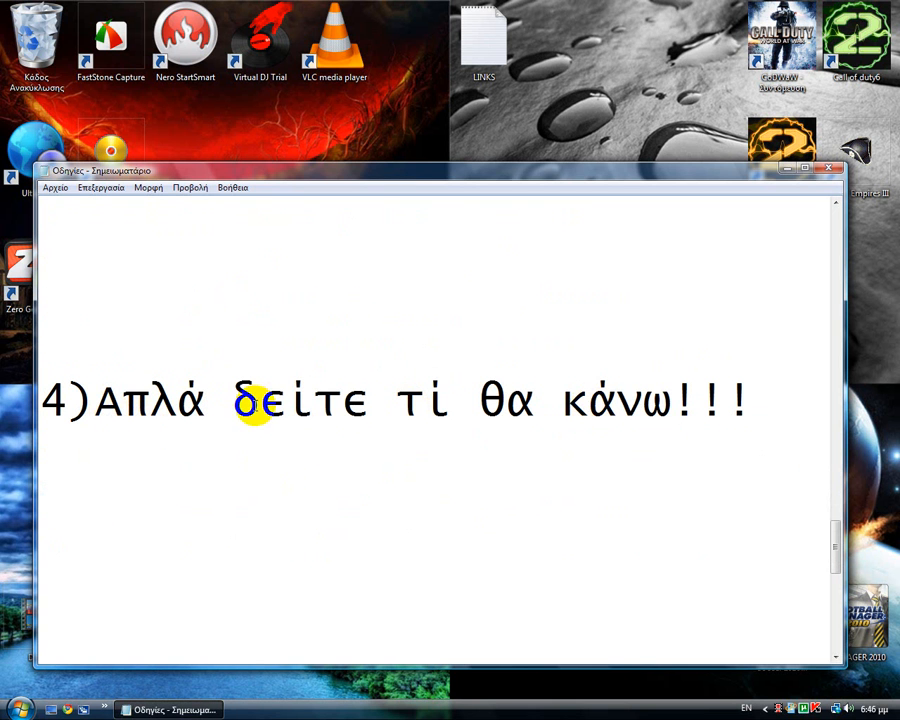
mouse_move(378, 348)
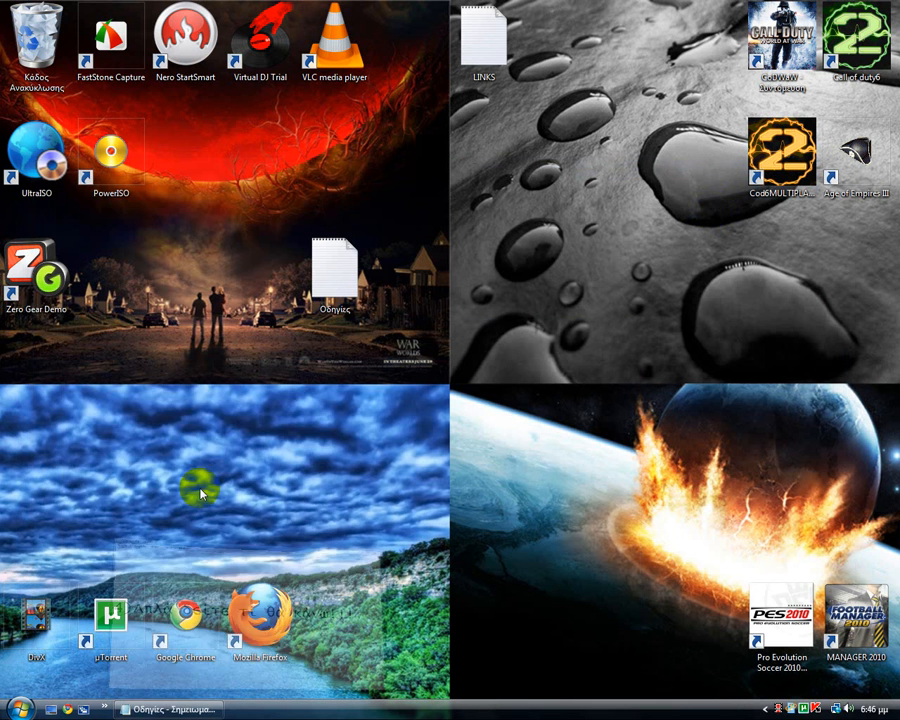
mouse_move(268, 324)
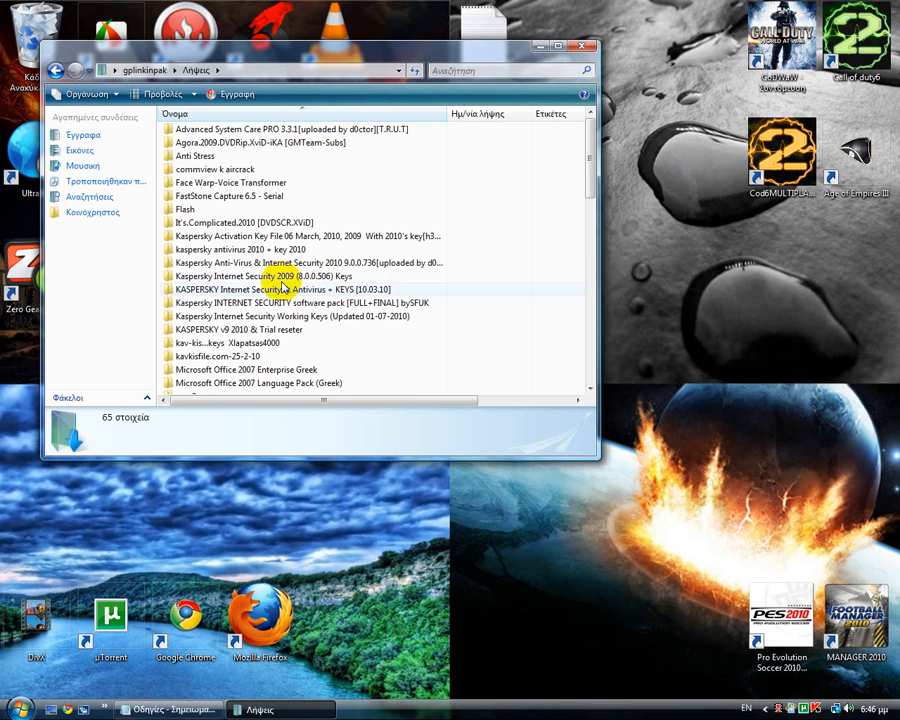
From the Shutter Island (2010) R5 folder, play the Shutter Island file with VLC media player.
scroll("down", 3)
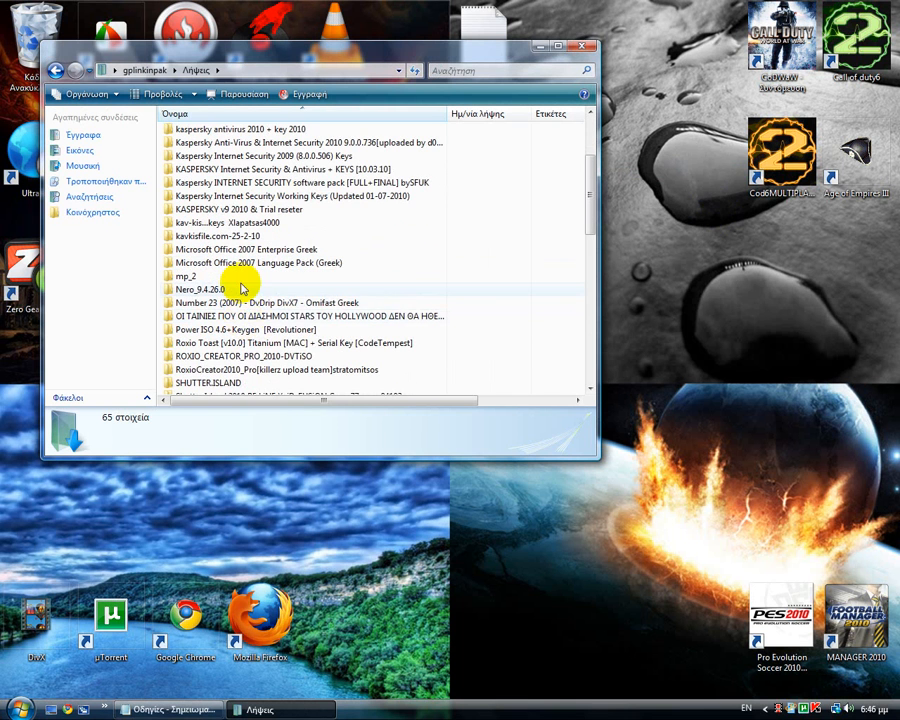
scroll("down", 3)
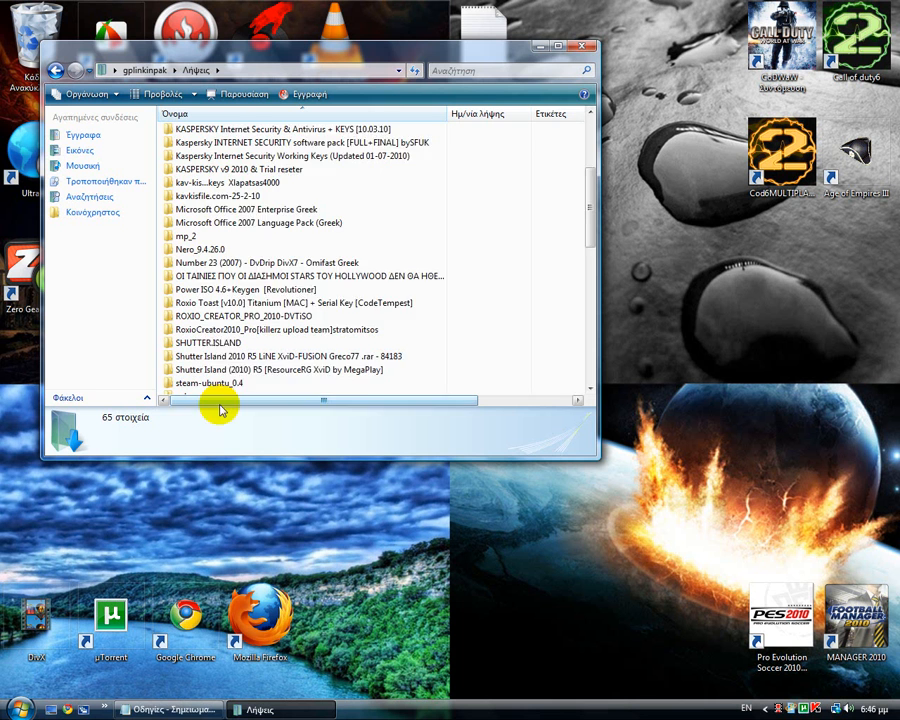
scroll("down", 3)
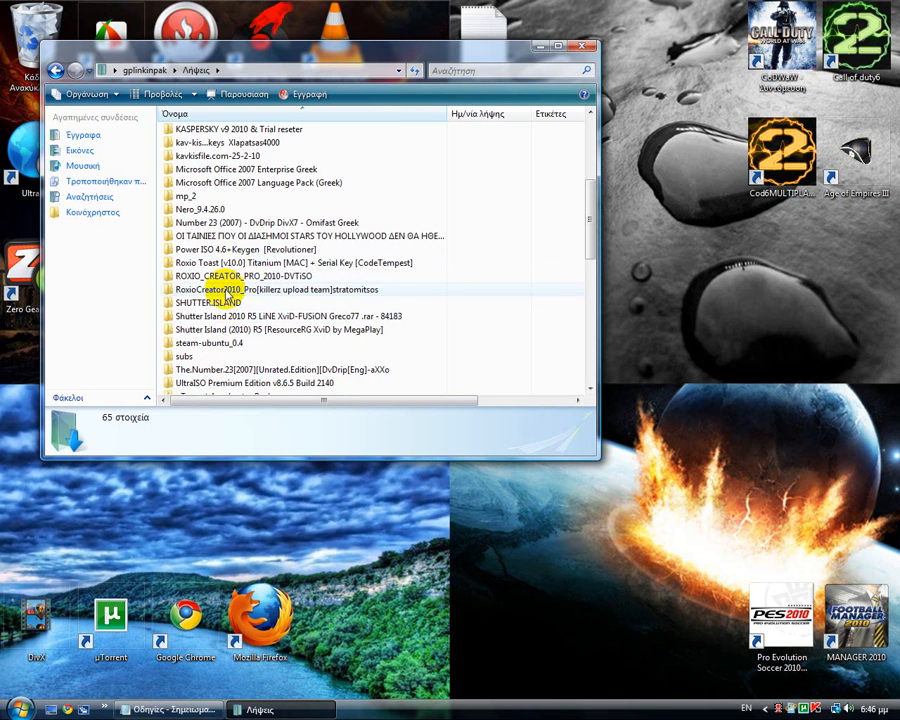
mouse_move(218, 328)
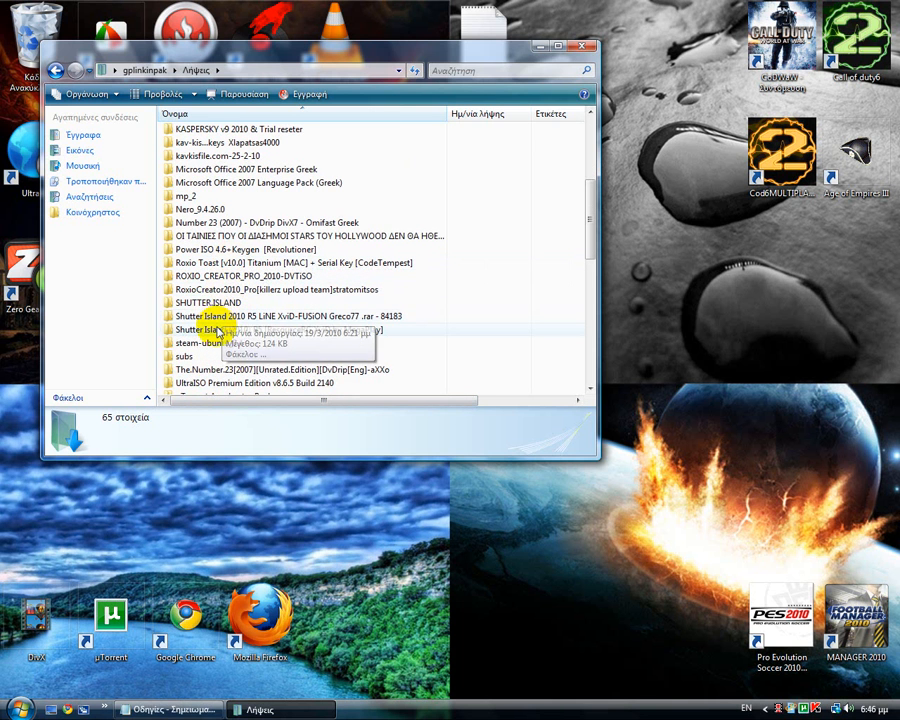
mouse_move(220, 328)
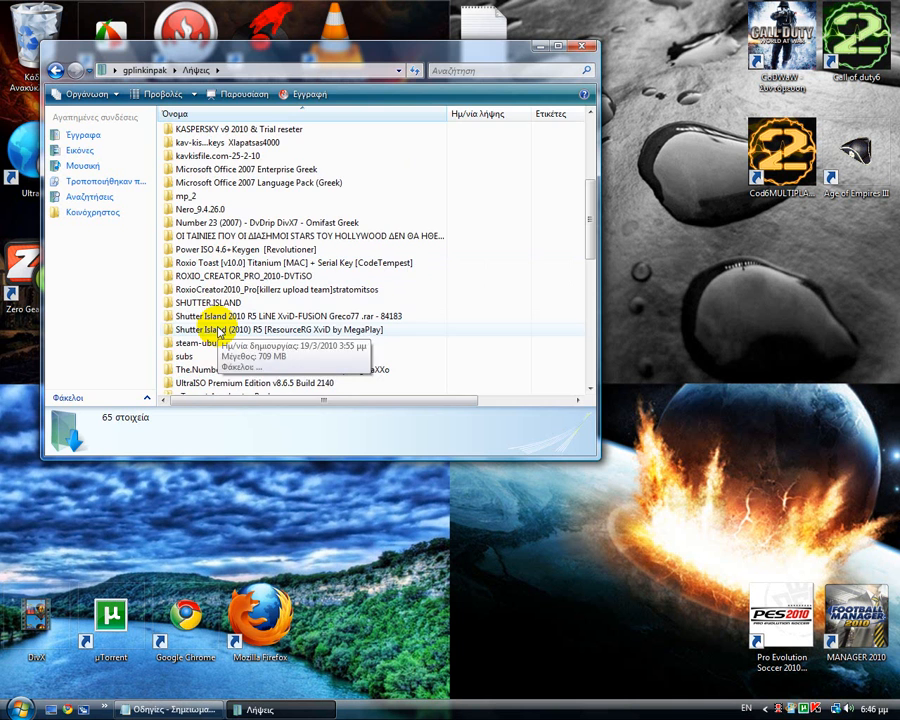
double_click(284, 328)
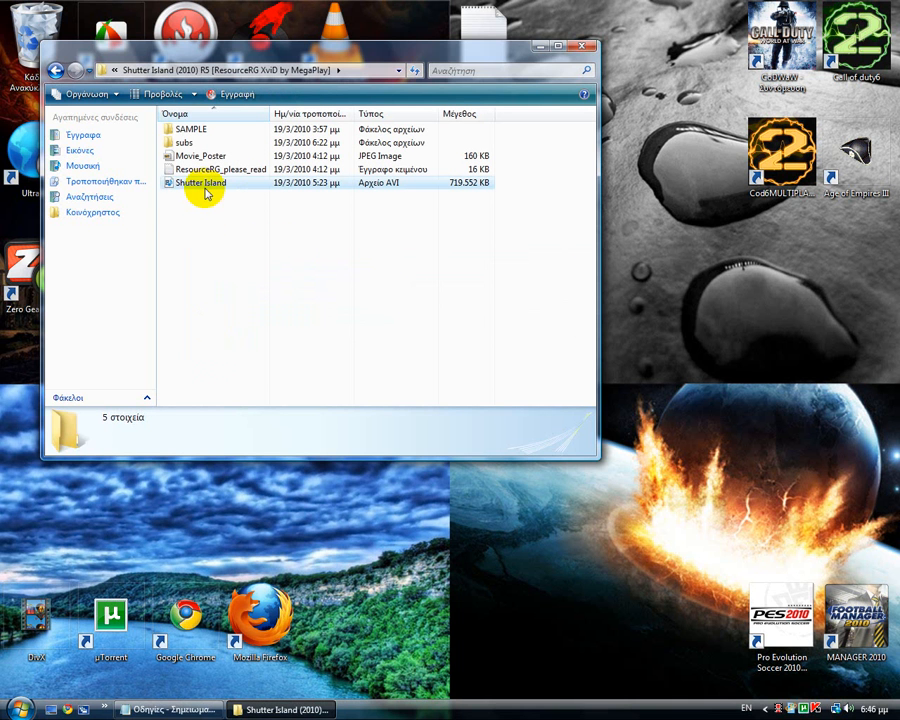
left_click(202, 182)
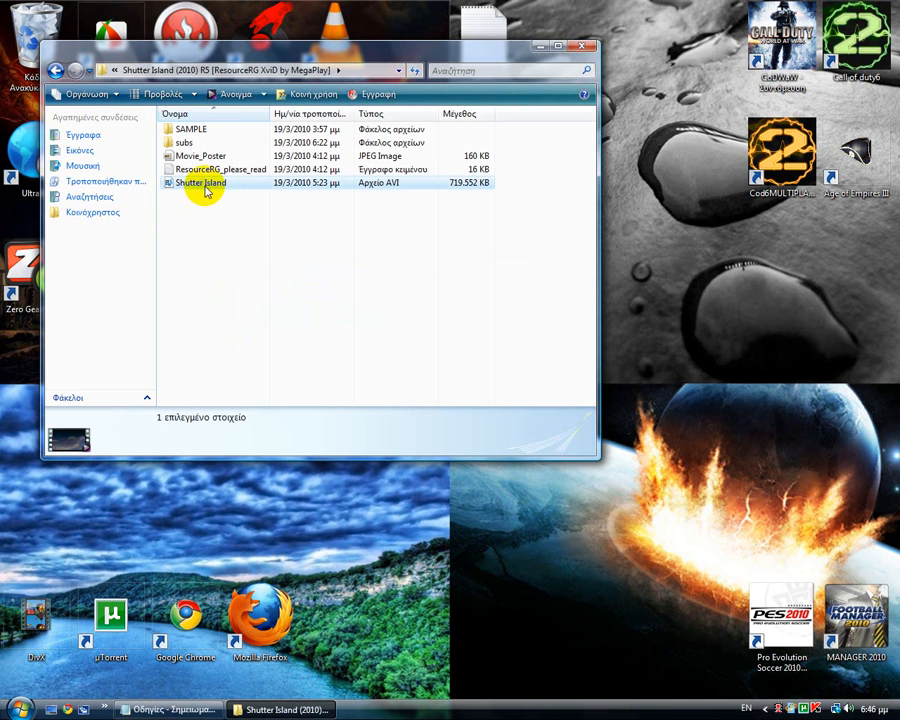
right_click(200, 184)
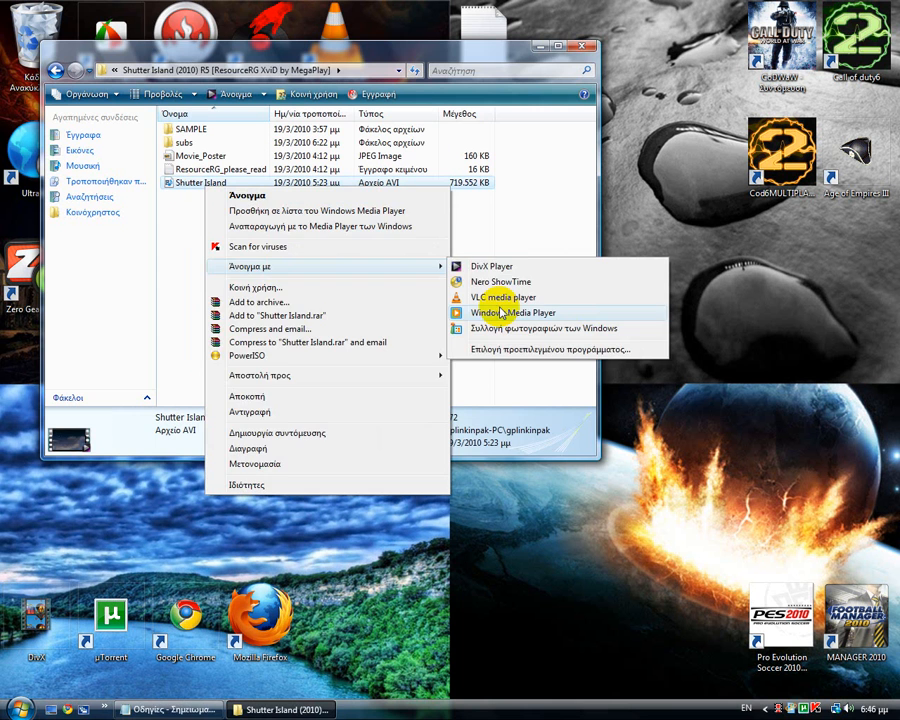
left_click(502, 296)
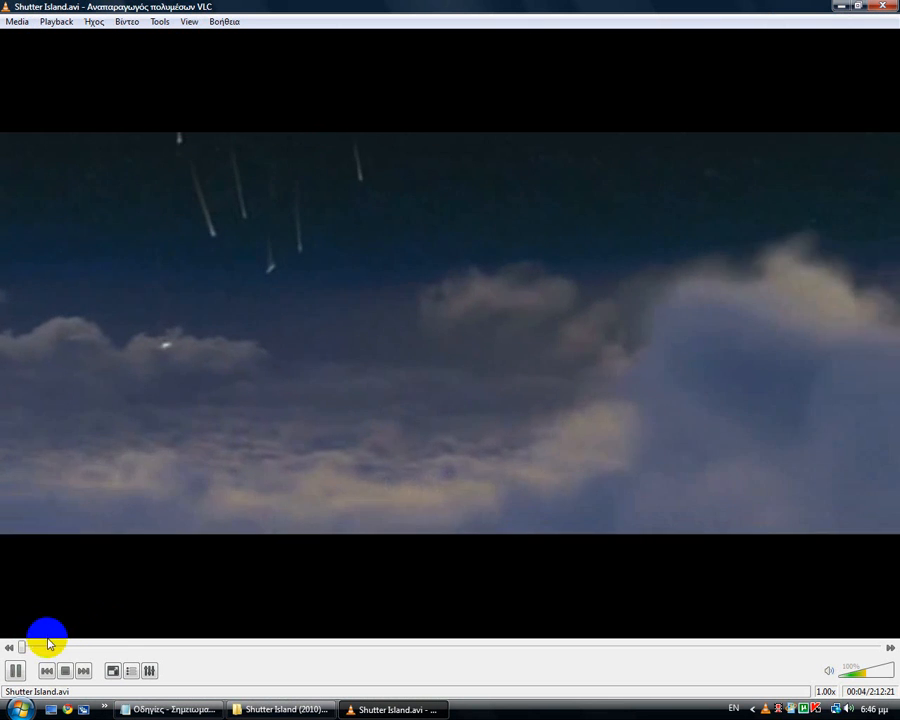
Seek a few minutes forward into Shutter Island on the seek bar.
left_click(58, 648)
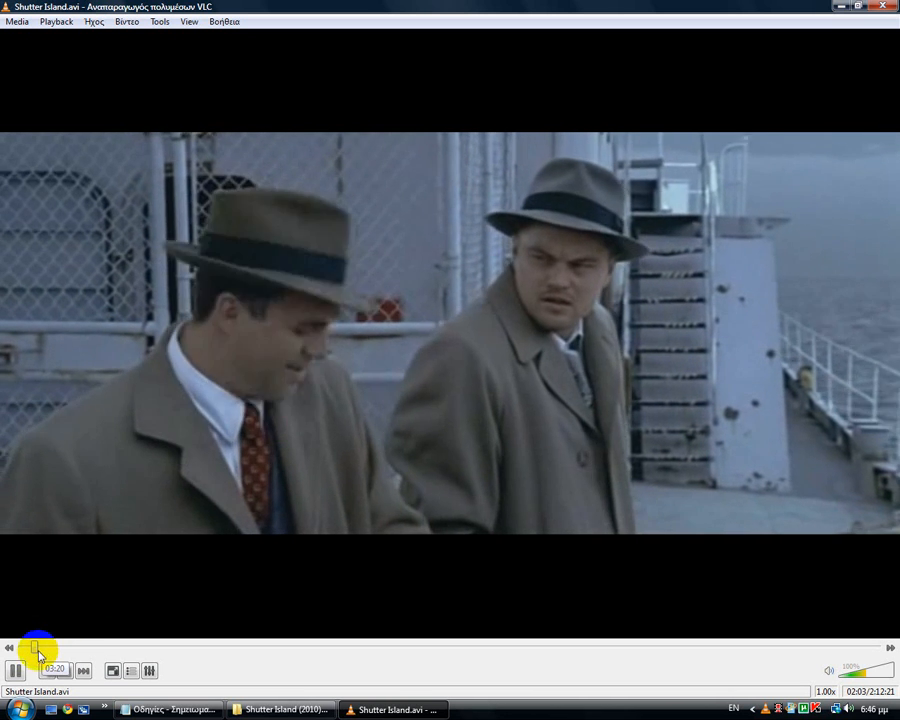
Pause the film, minimise the windows and launch Firefox from the desktop.
left_click(16, 670)
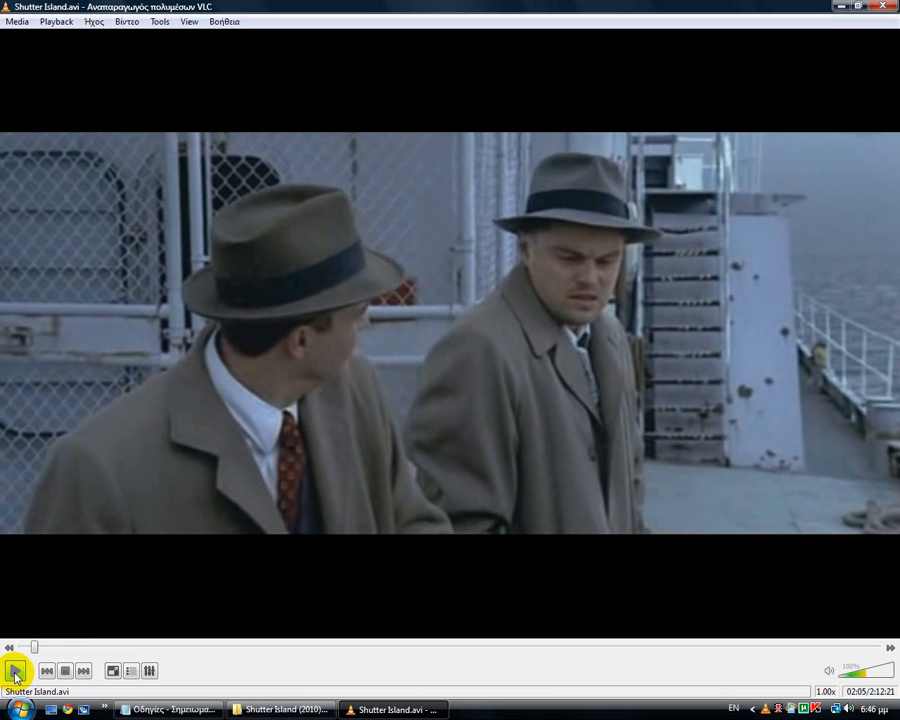
left_click(828, 8)
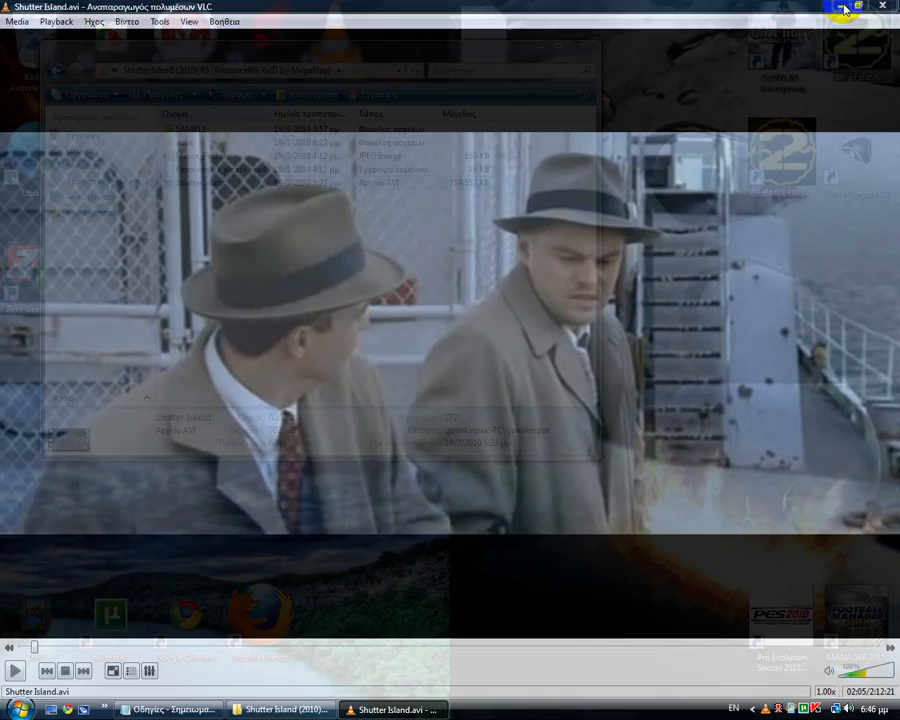
left_click(832, 8)
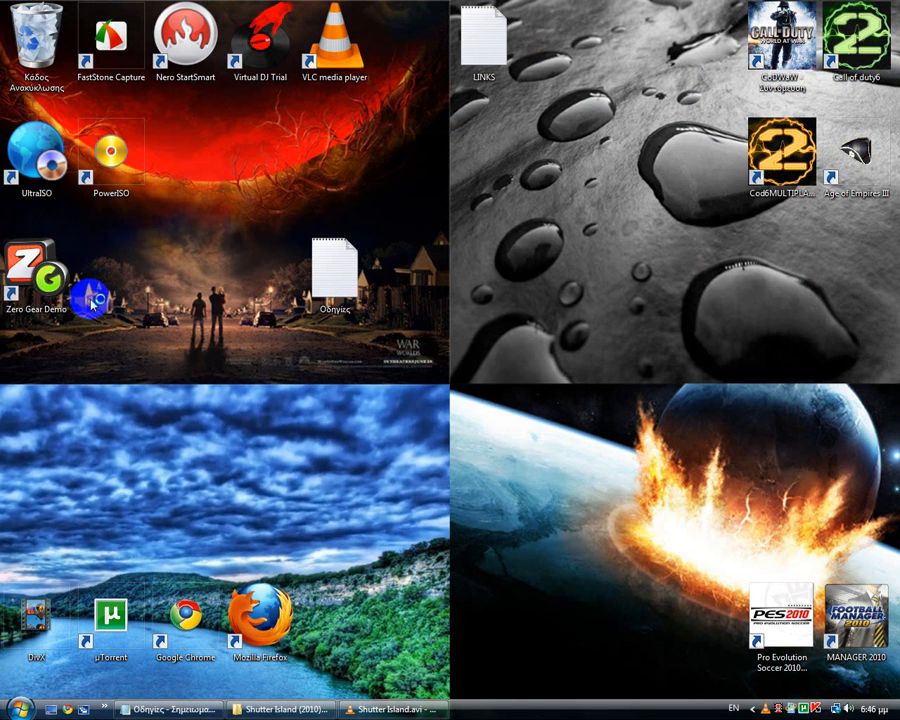
double_click(260, 620)
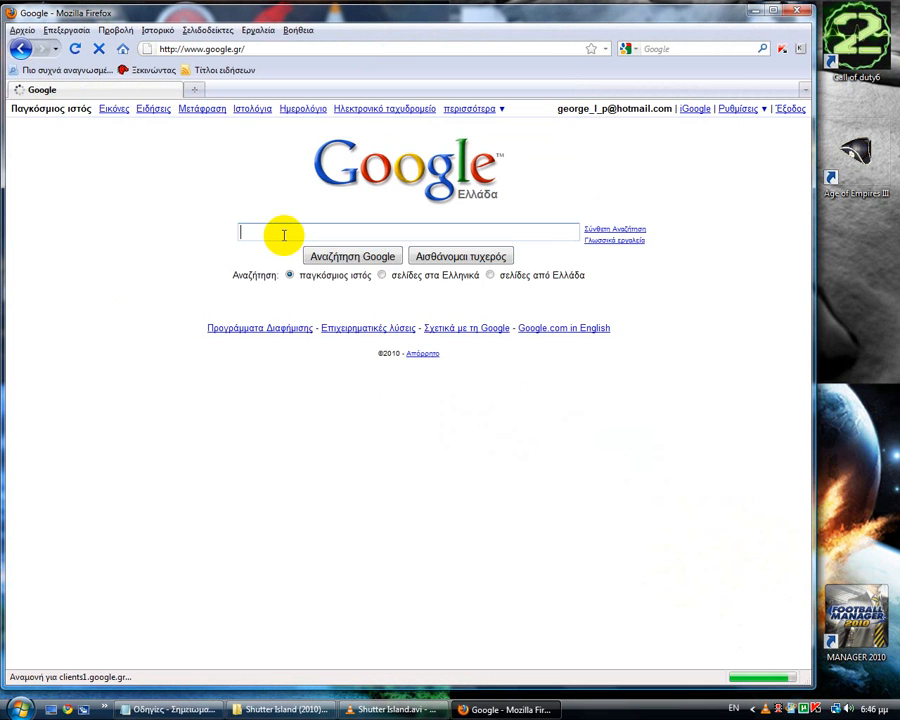
Search Google for 'greek subtitles' and open the Greek Subtitles Project result.
type("greek")
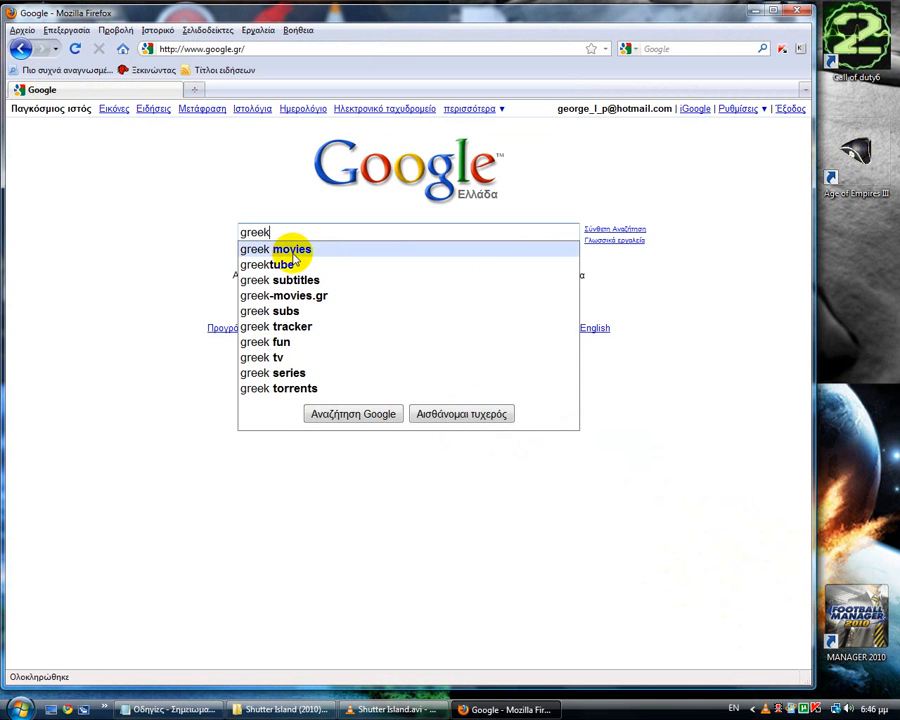
left_click(280, 280)
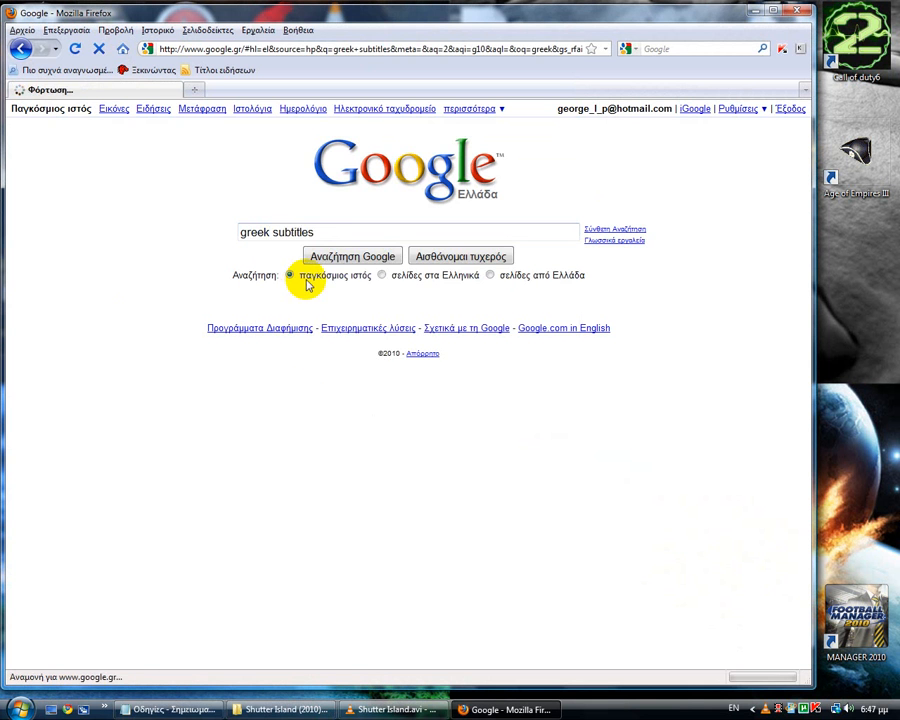
left_click(352, 256)
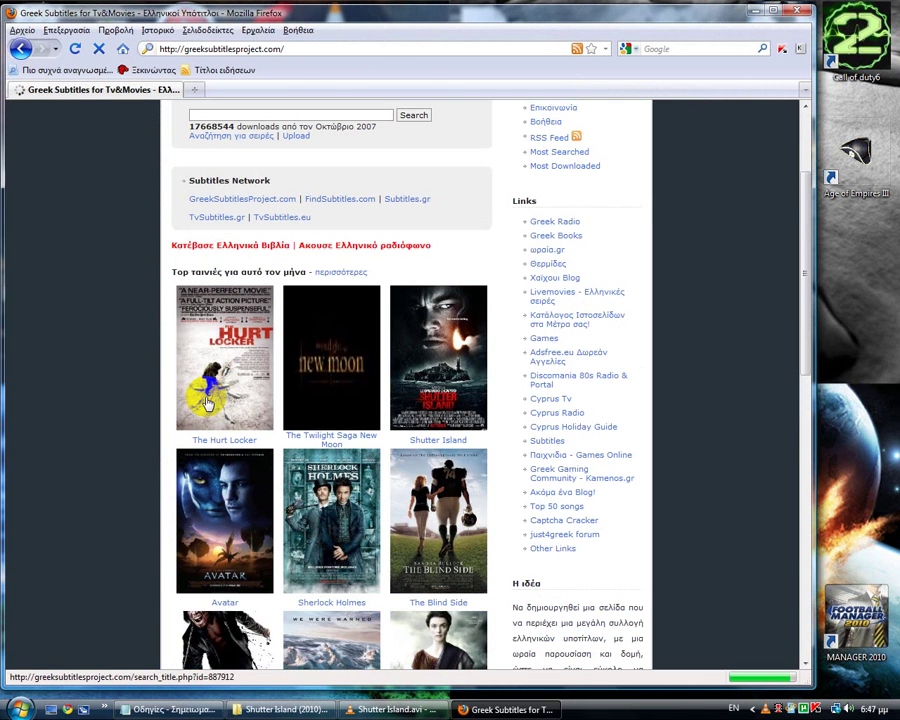
Download the Shutter Island 2010 R5 LINE XviD FUSION subtitle zip and save it.
left_click(438, 356)
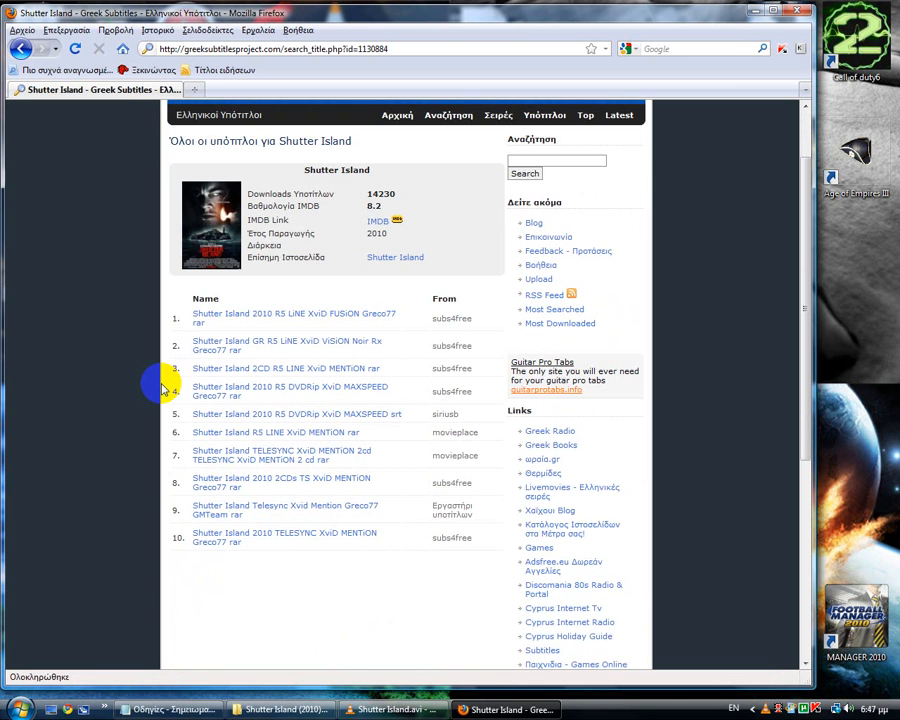
mouse_move(252, 320)
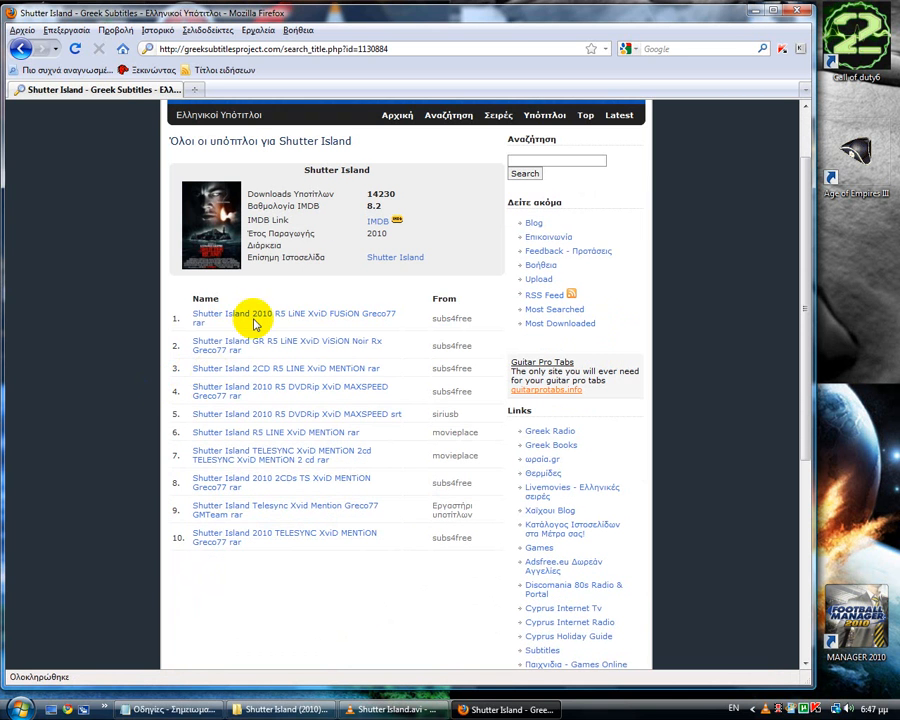
mouse_move(248, 368)
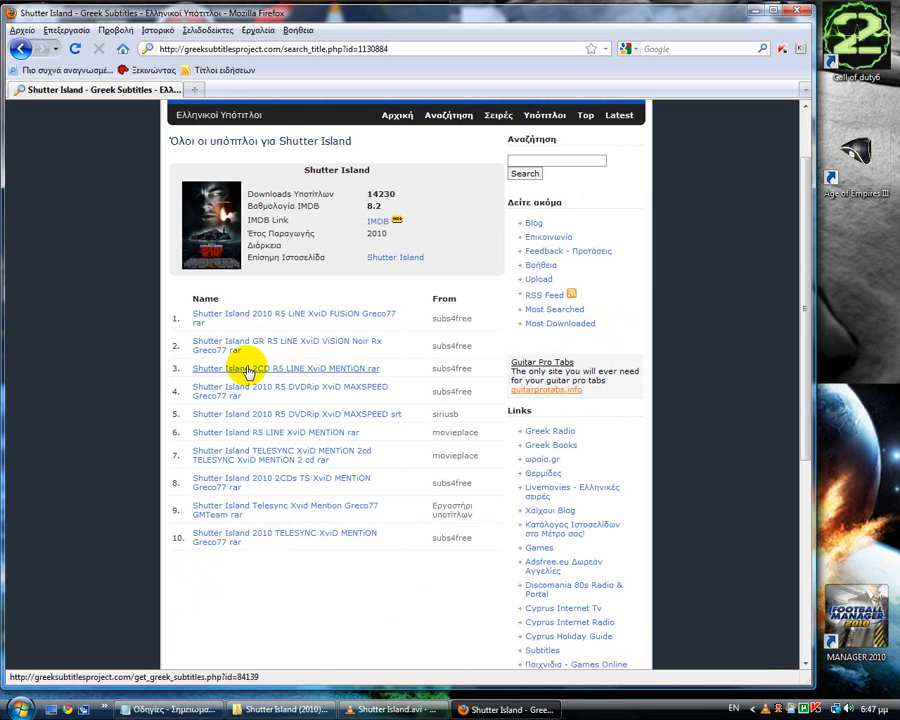
mouse_move(252, 312)
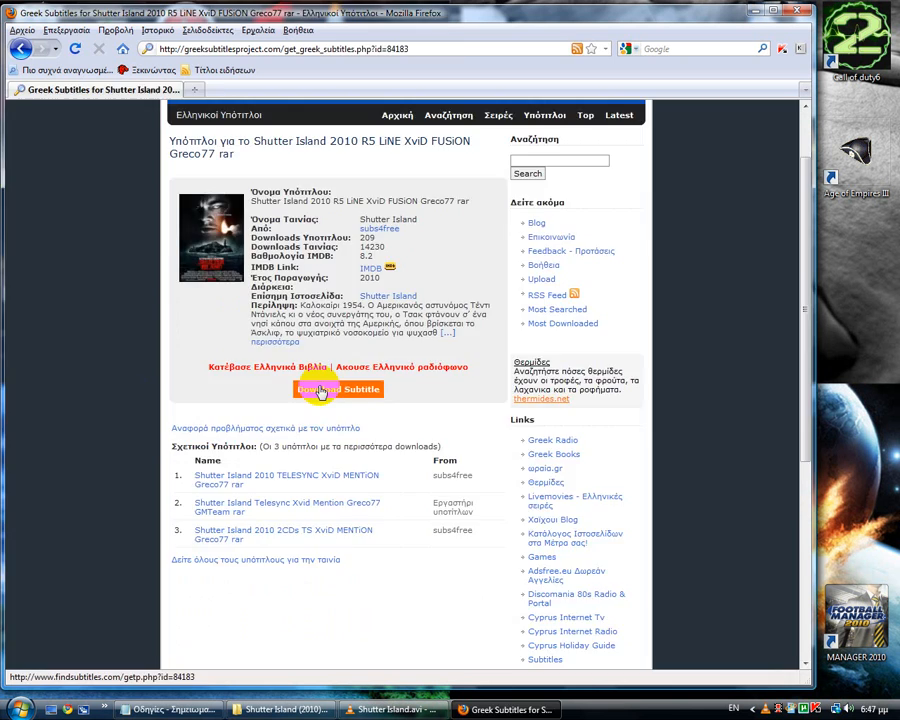
left_click(338, 388)
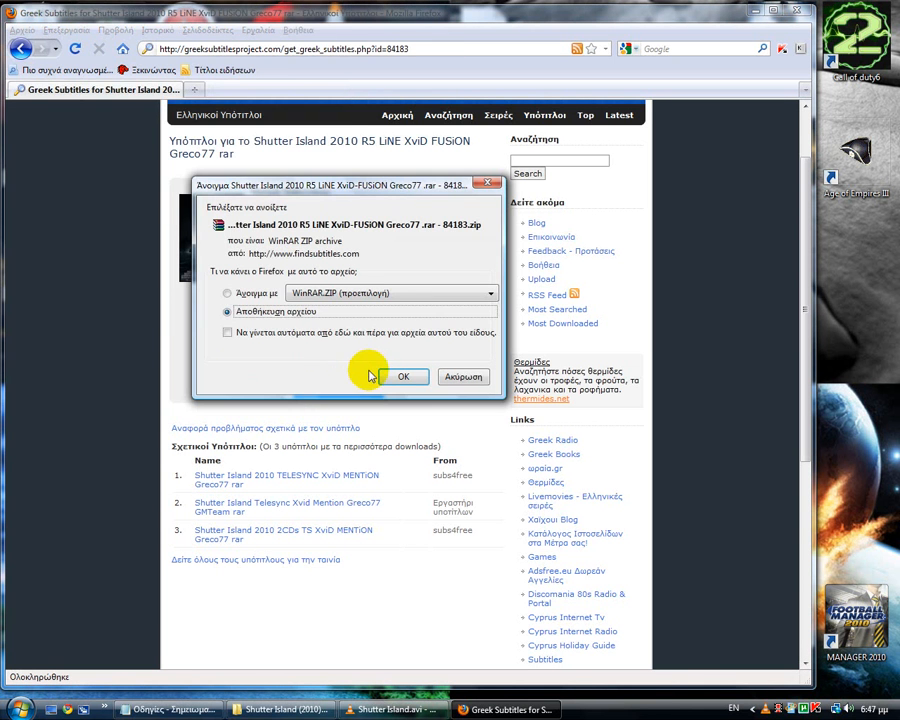
left_click(404, 376)
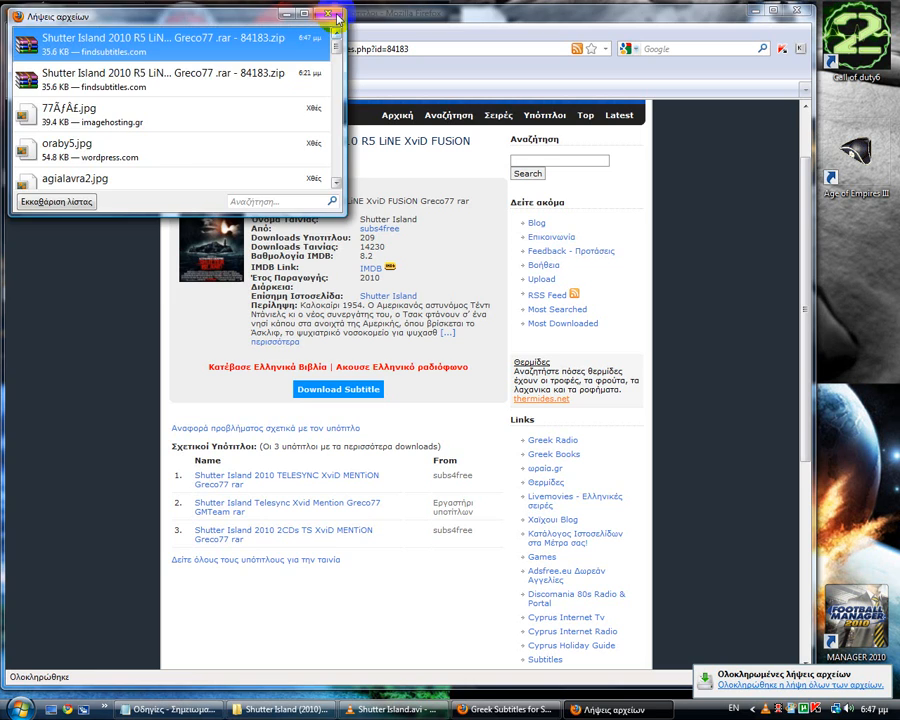
Minimize Firefox and reach the Downloads folder via the user folder.
left_click(330, 12)
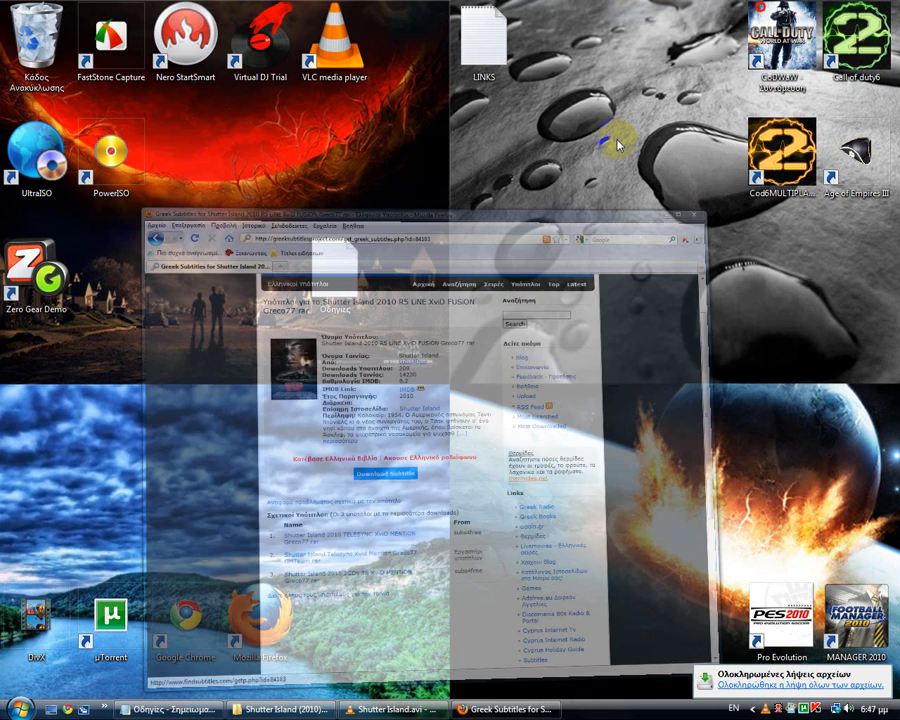
left_click(22, 708)
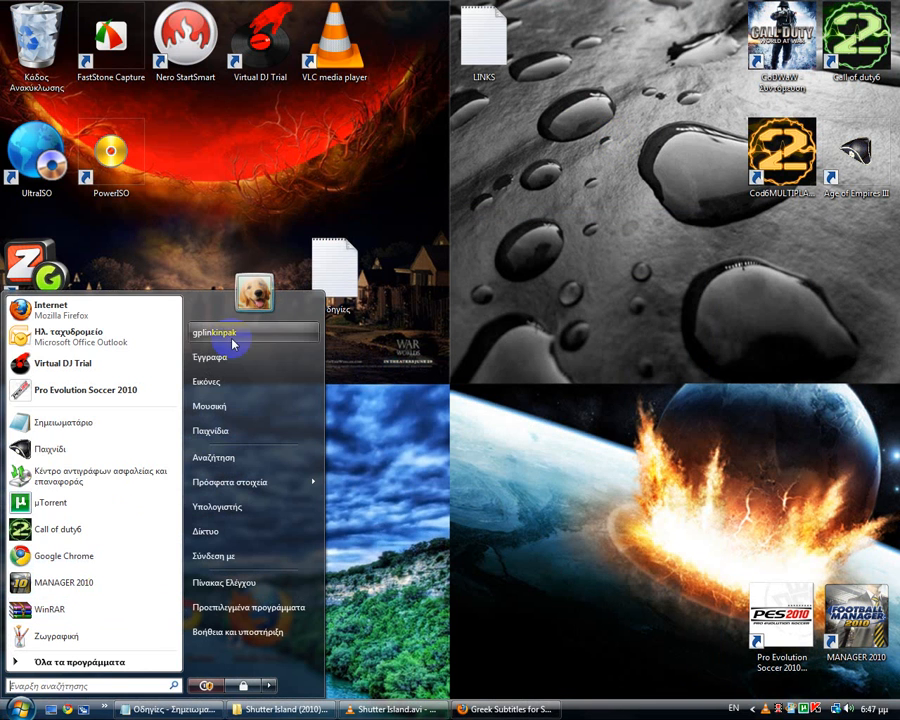
left_click(212, 332)
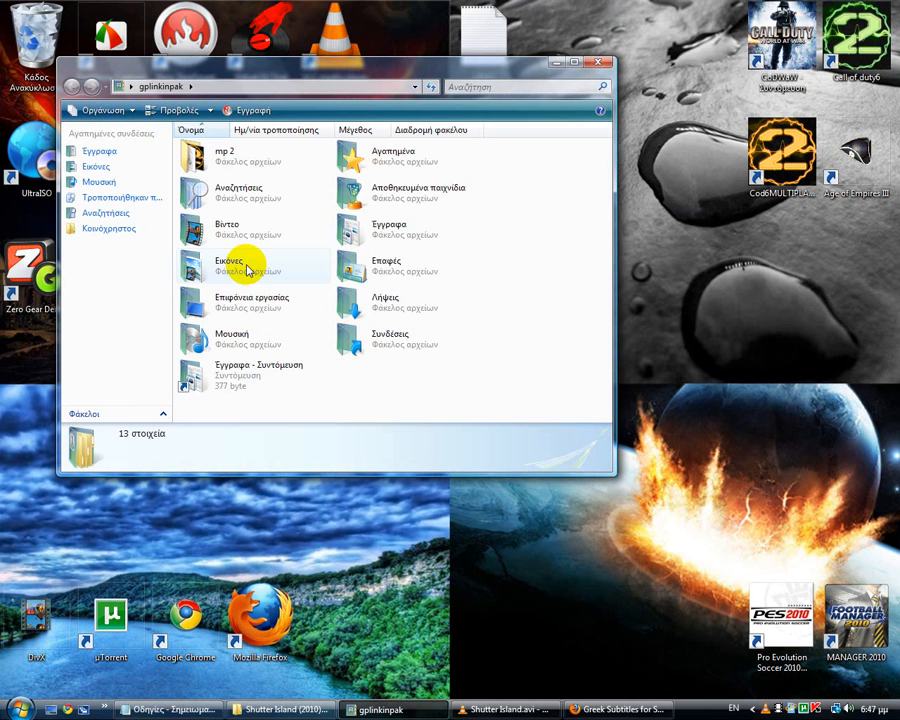
double_click(384, 296)
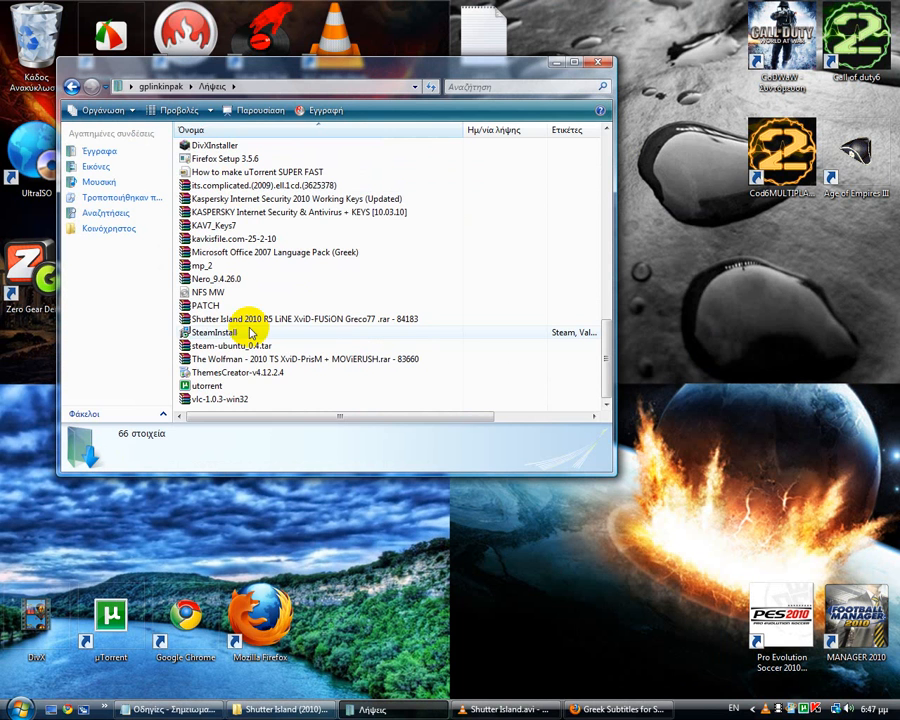
mouse_move(212, 332)
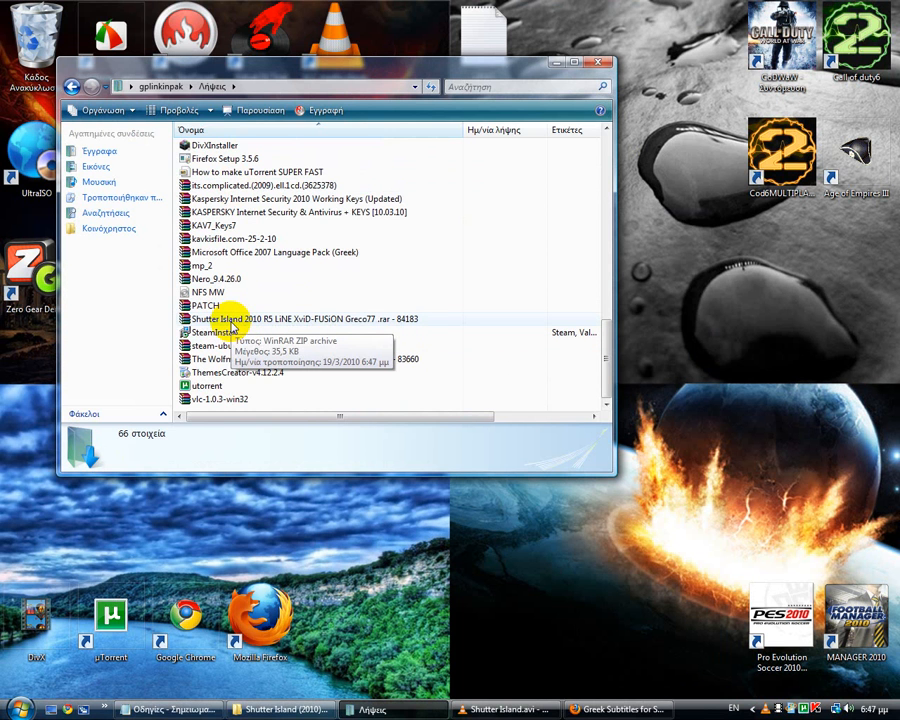
Extract the subtitle zip here with WinRAR and open the extracted subtitles folder.
left_click(300, 318)
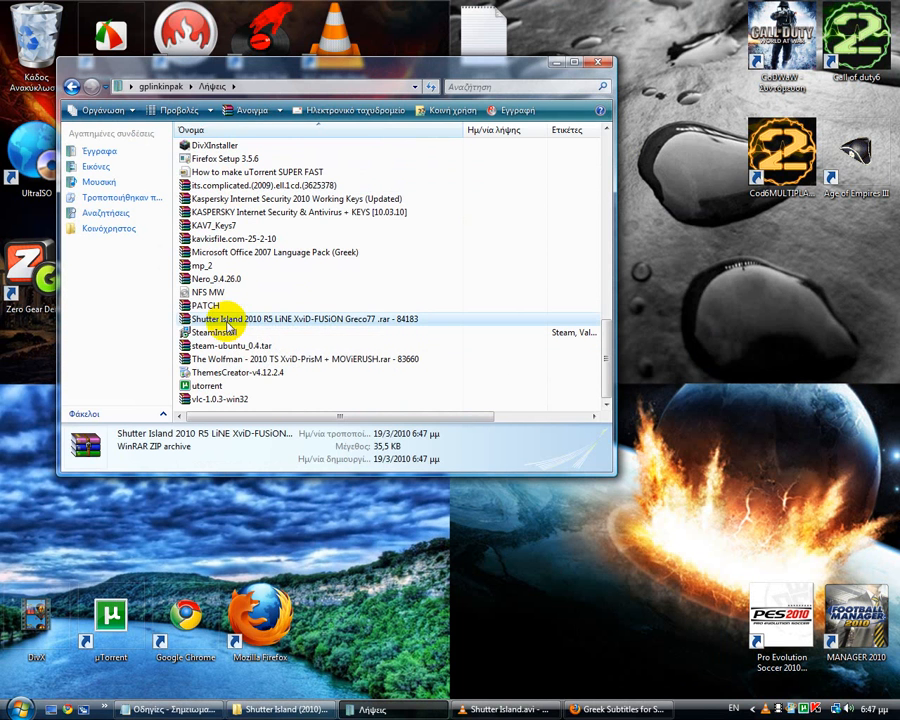
right_click(304, 318)
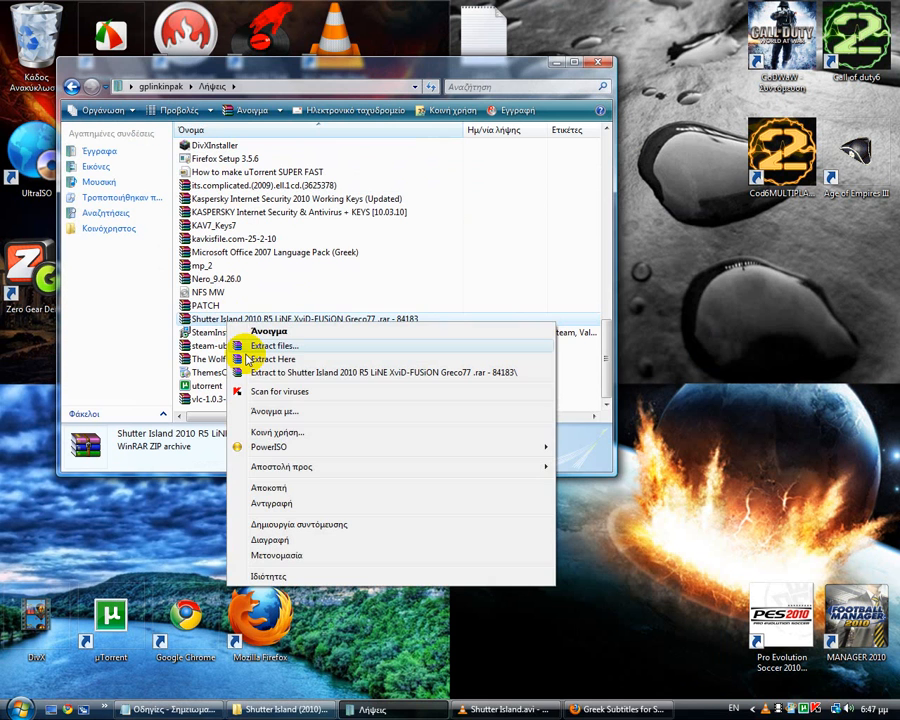
left_click(272, 358)
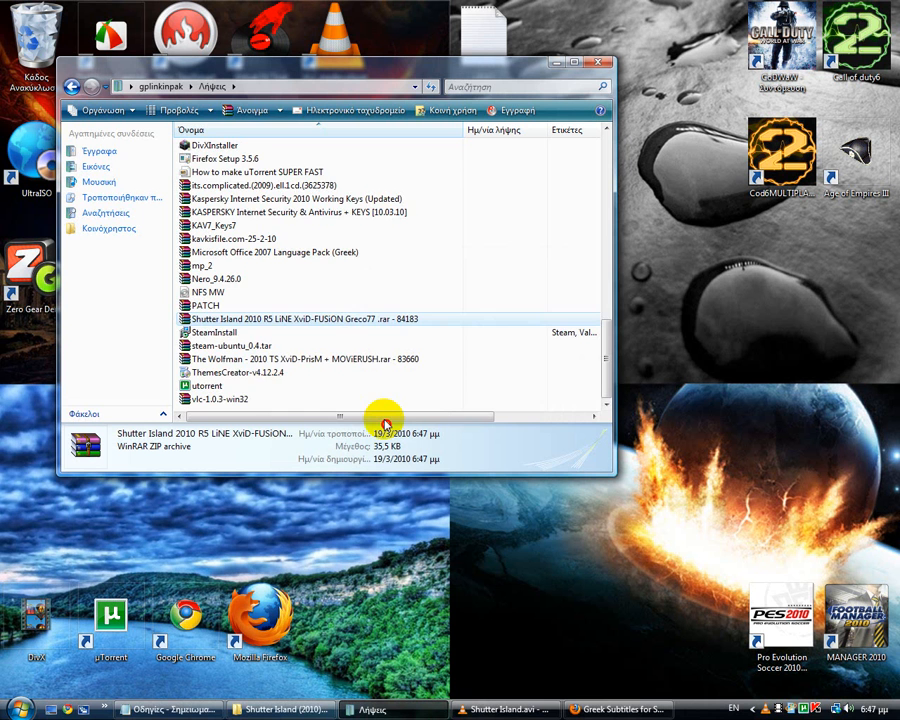
scroll("down", 3)
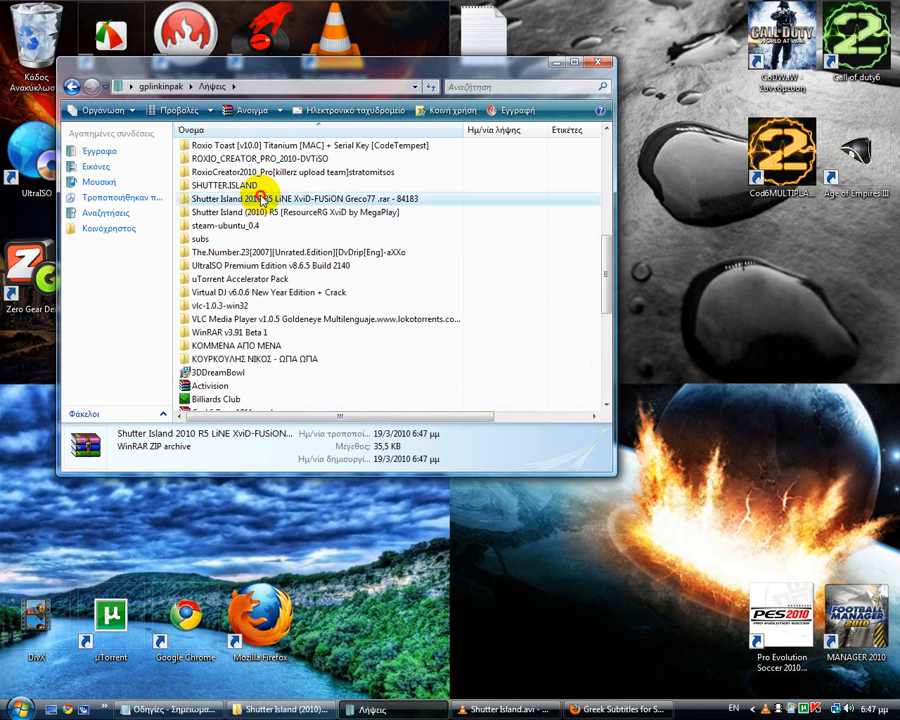
double_click(300, 198)
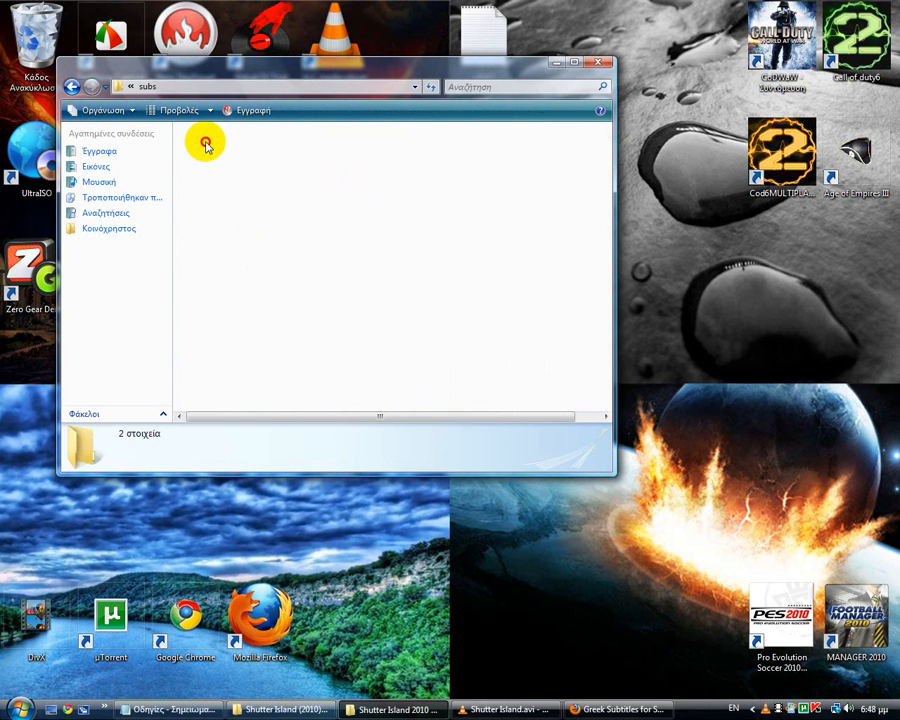
Copy the subs folder into the Shutter Island R5 folder, confirming the merge with Yes.
left_click(204, 144)
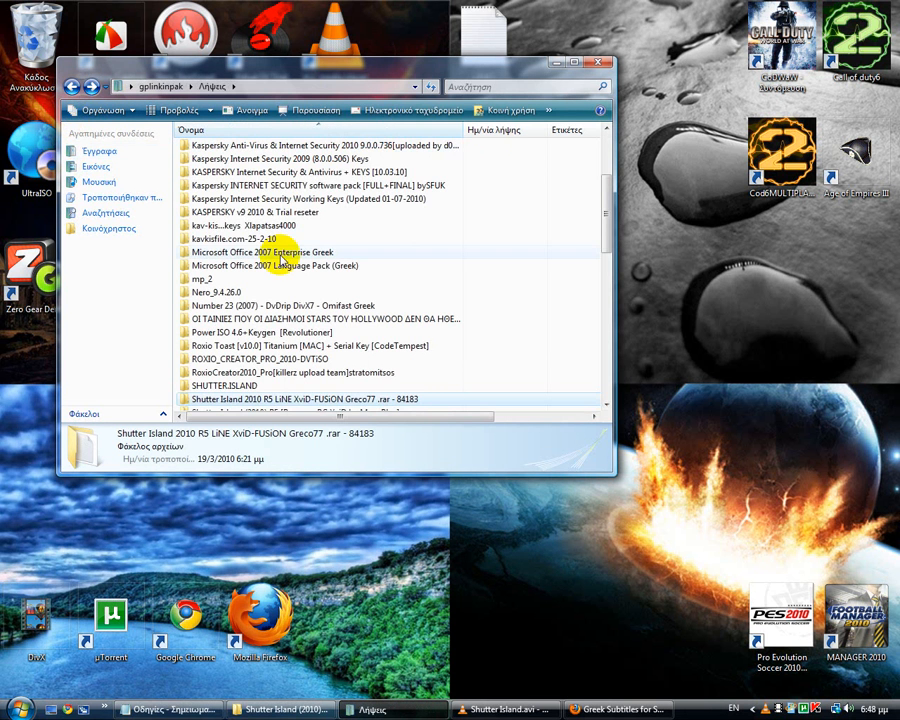
scroll("down", 3)
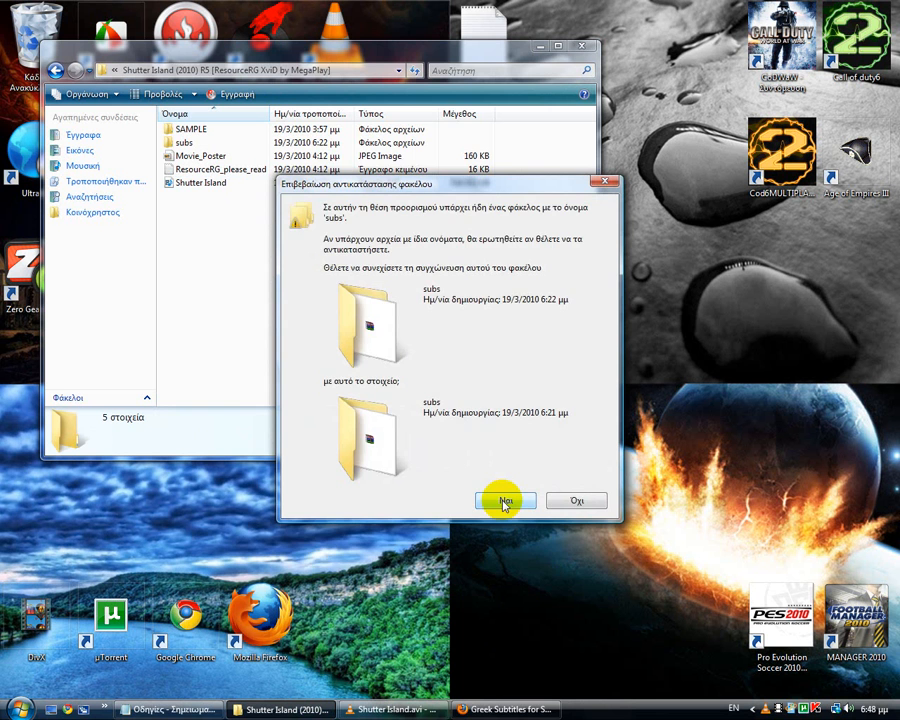
left_click(504, 500)
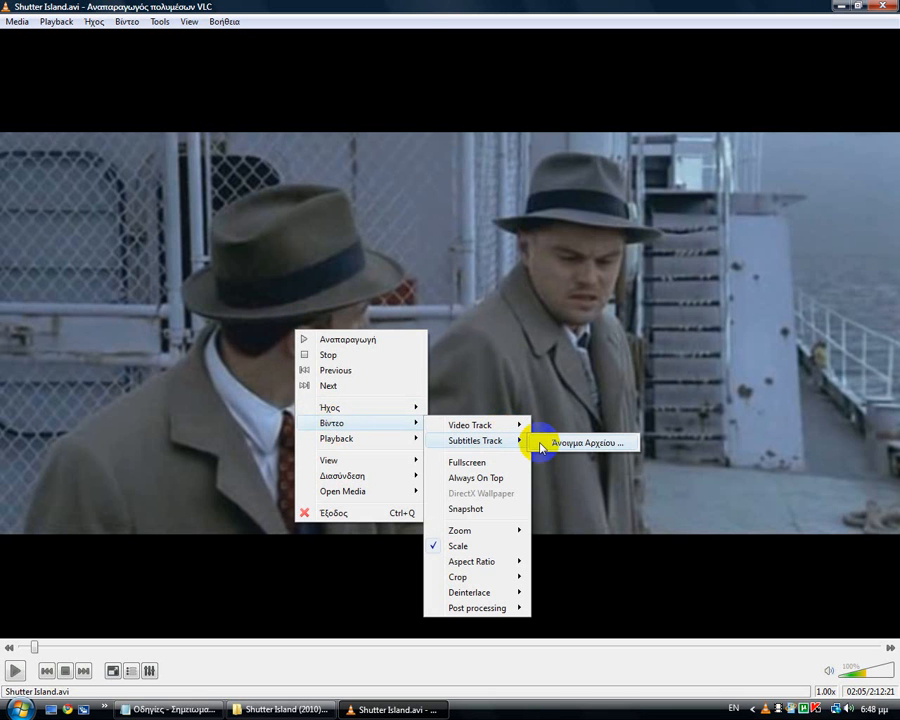
Choose an external subtitle file from the subs folder inside the Shutter Island release folder.
left_click(584, 442)
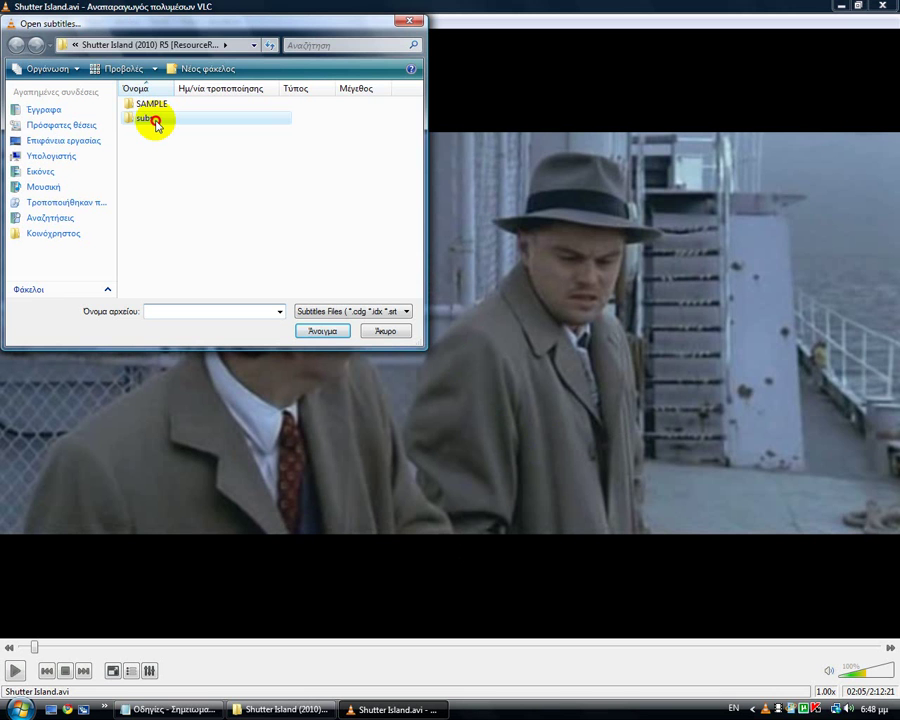
double_click(156, 118)
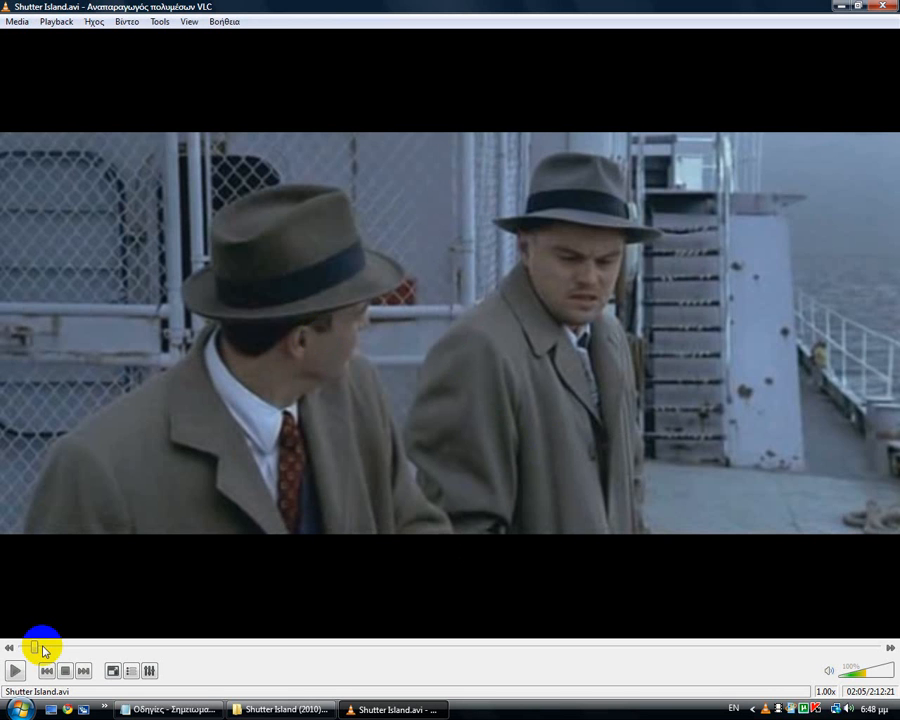
Restore the Notepad instructions note showing step 5 with thanks and the rate-and-comment request.
left_click(16, 670)
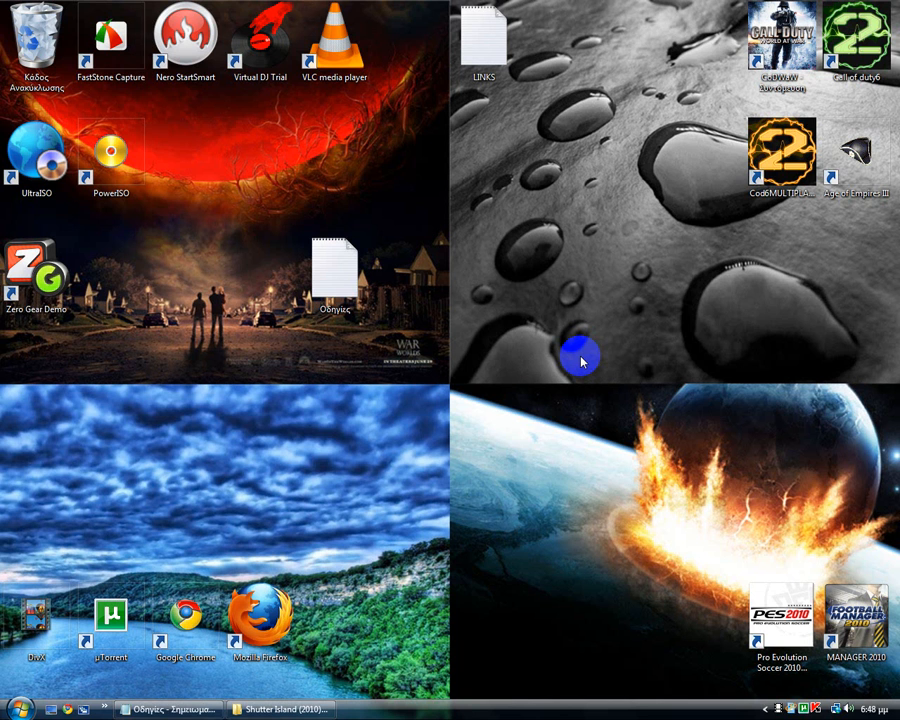
left_click(164, 708)
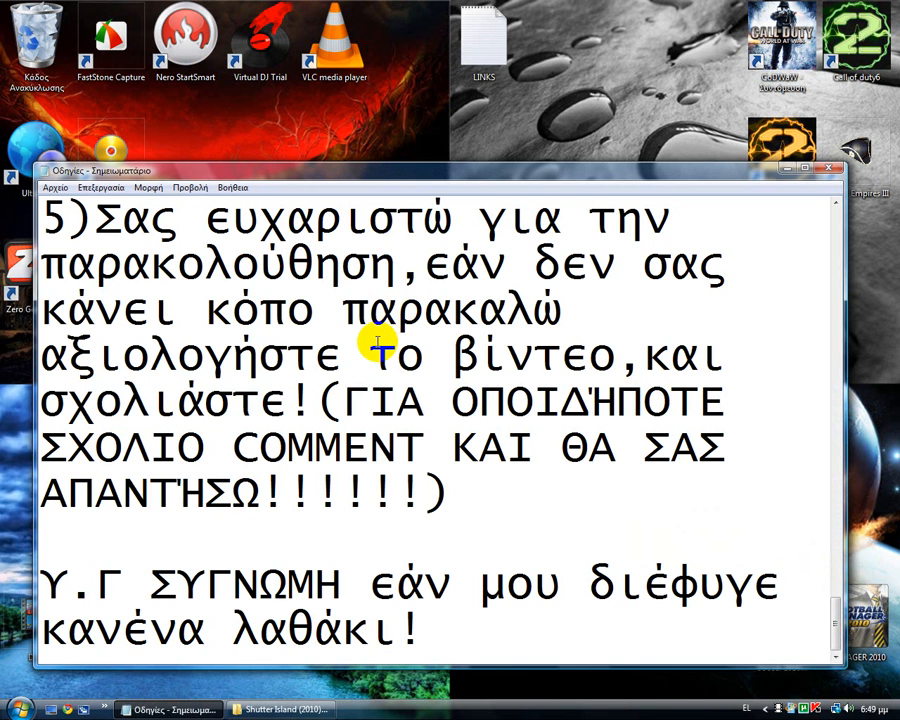
mouse_move(38, 356)
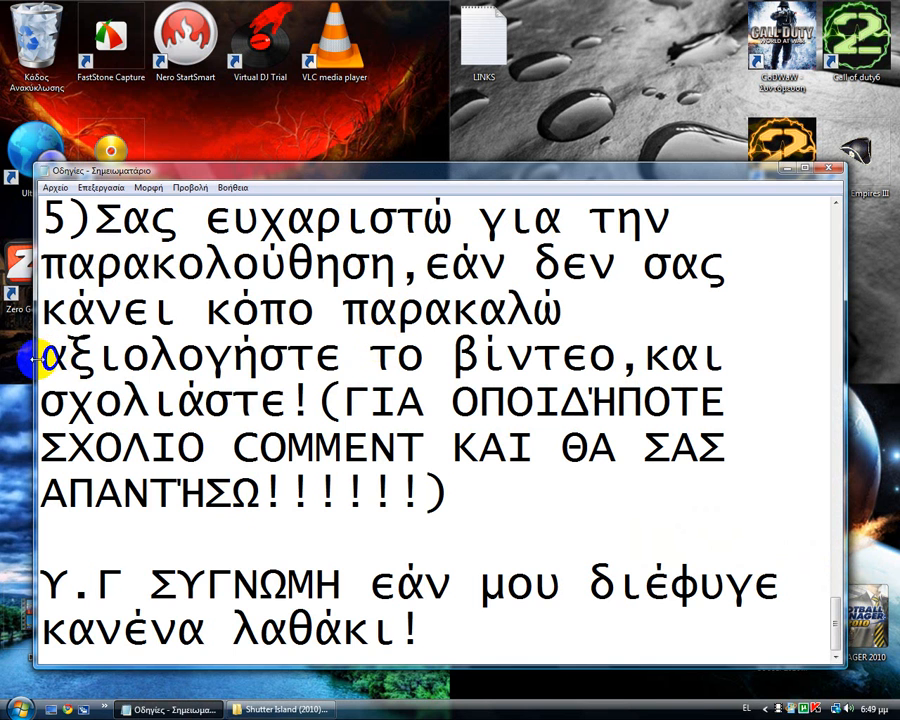
double_click(190, 356)
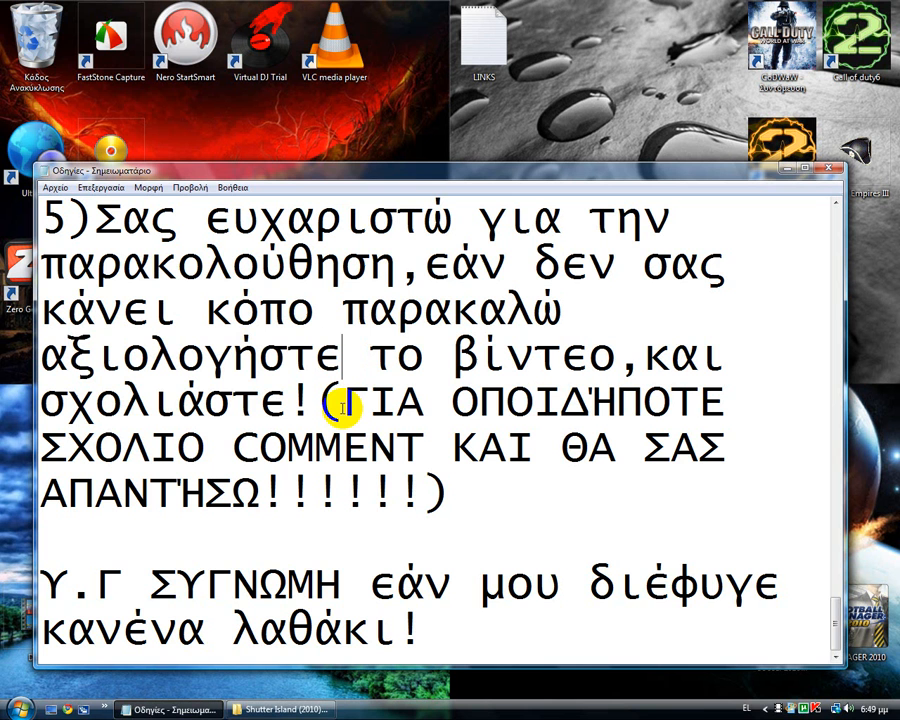
mouse_move(270, 458)
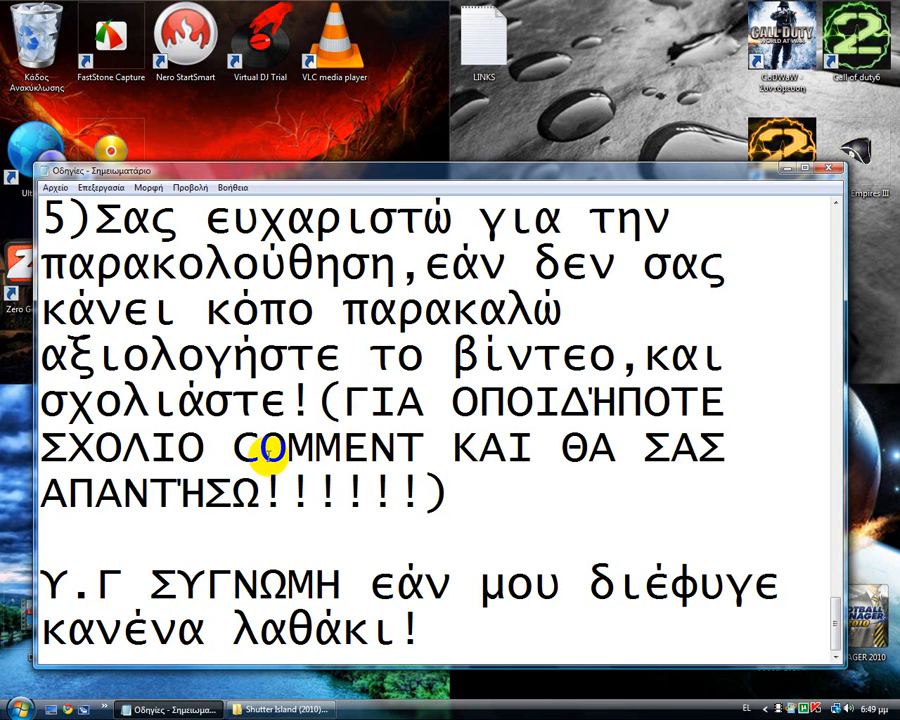